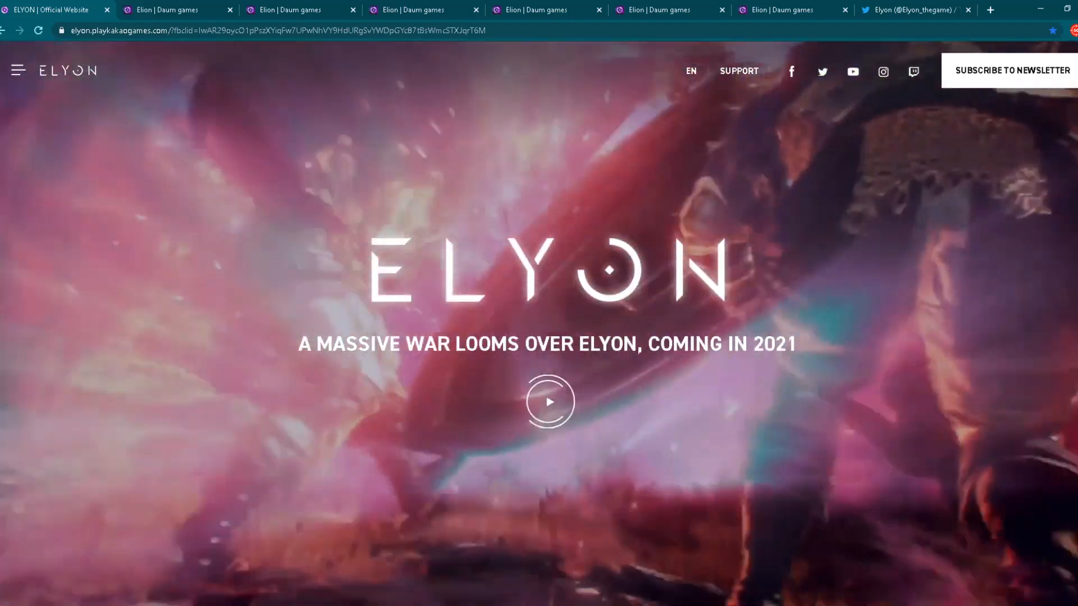
- Show the update notices tab and scroll from March 10 back to late January 2021
{"action": "left_click", "coordinate": [168, 11]}
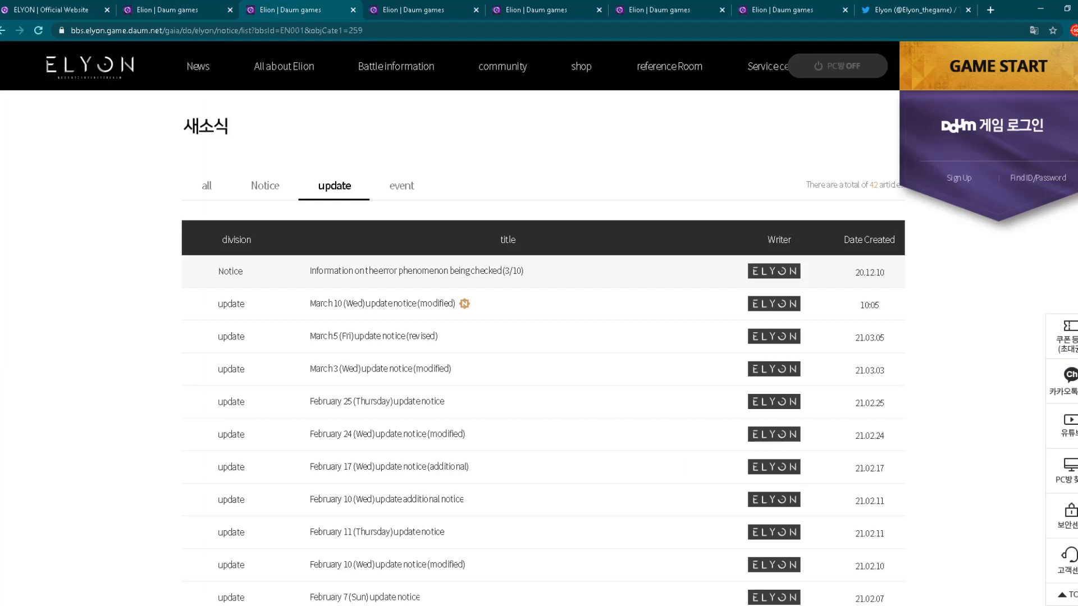
{"action": "scroll", "scroll_direction": "down", "scroll_amount": 3}
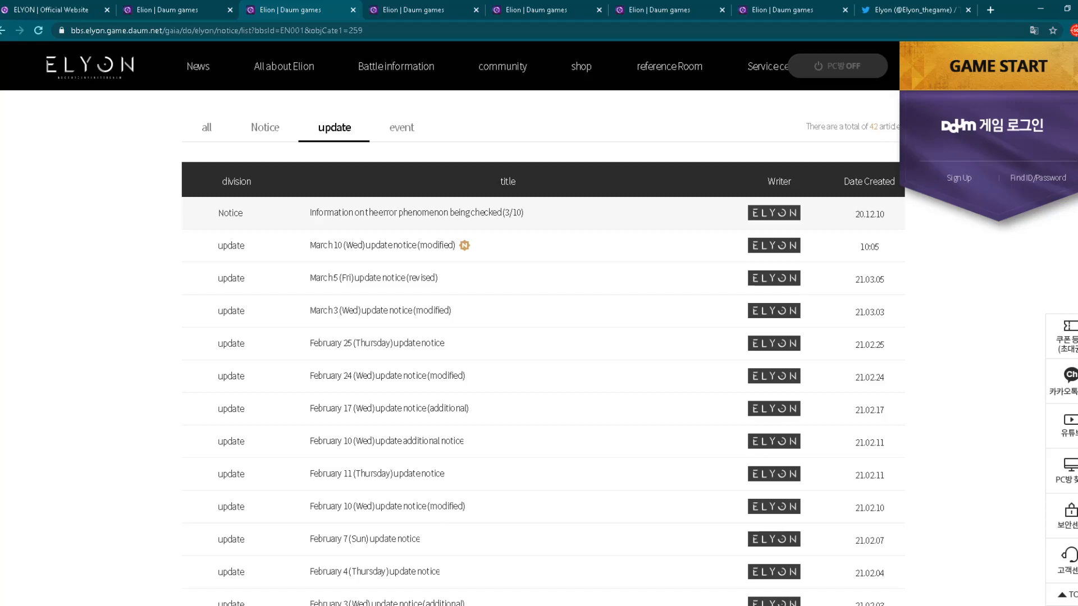
{"action": "scroll", "scroll_direction": "down", "scroll_amount": 3}
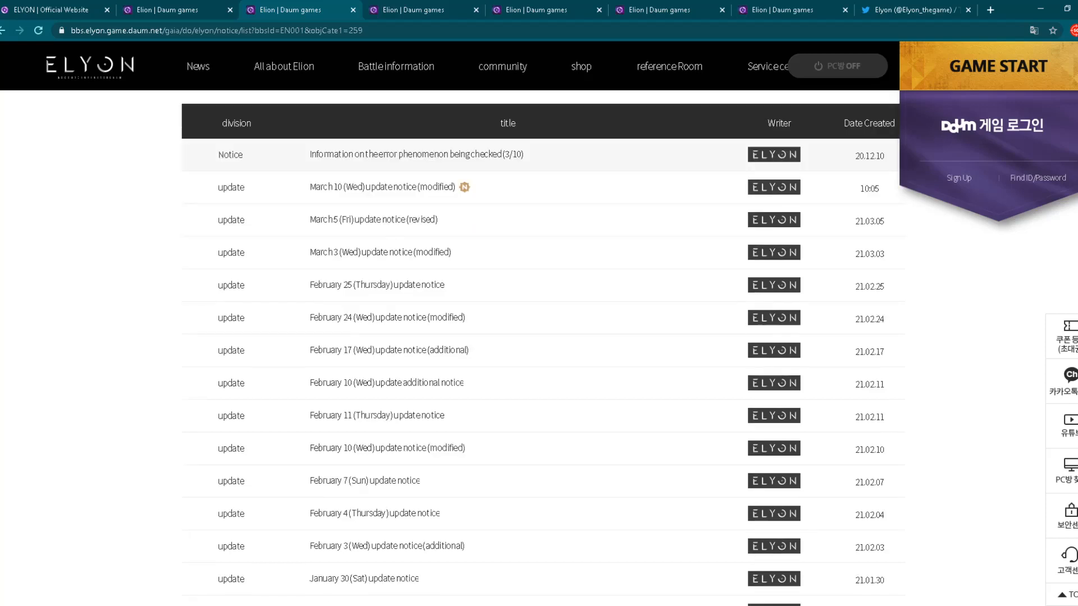
{"action": "scroll", "scroll_direction": "down", "scroll_amount": 3}
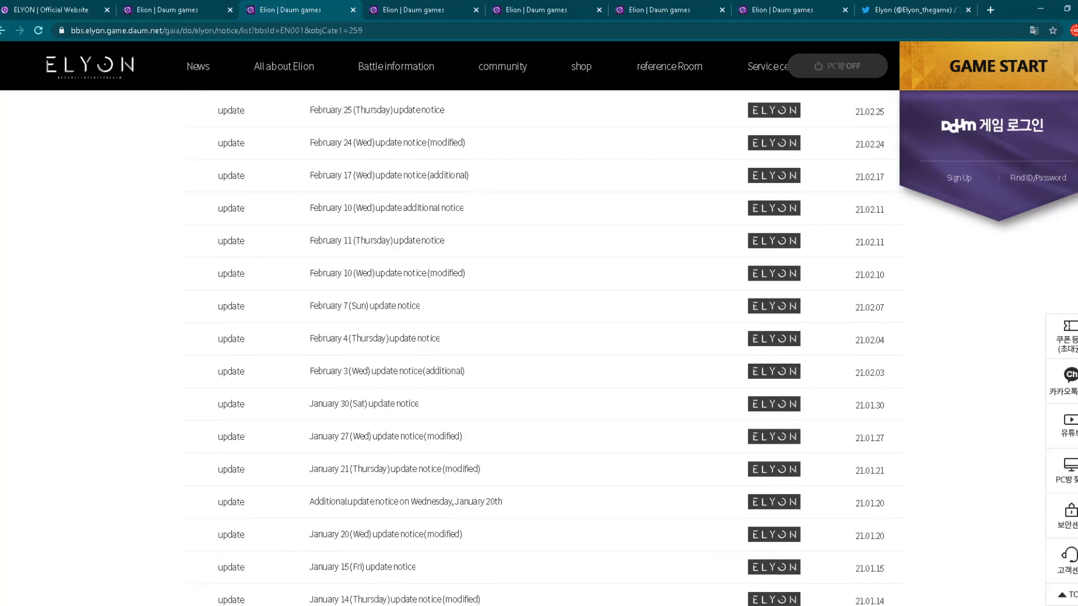
{"action": "scroll", "scroll_direction": "down", "scroll_amount": 3}
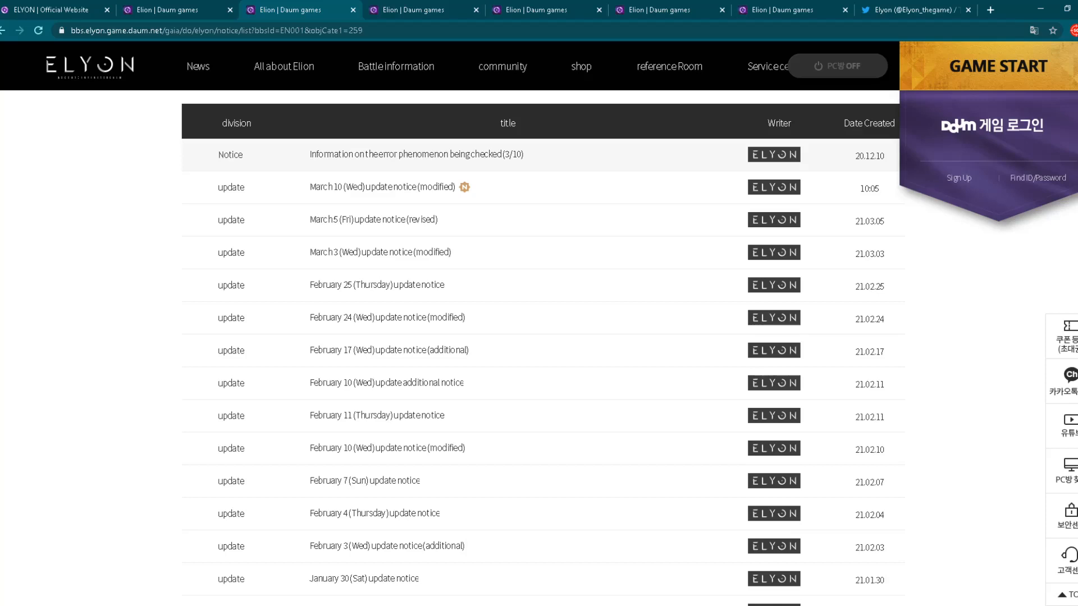
{"action": "scroll", "scroll_direction": "down", "scroll_amount": 3}
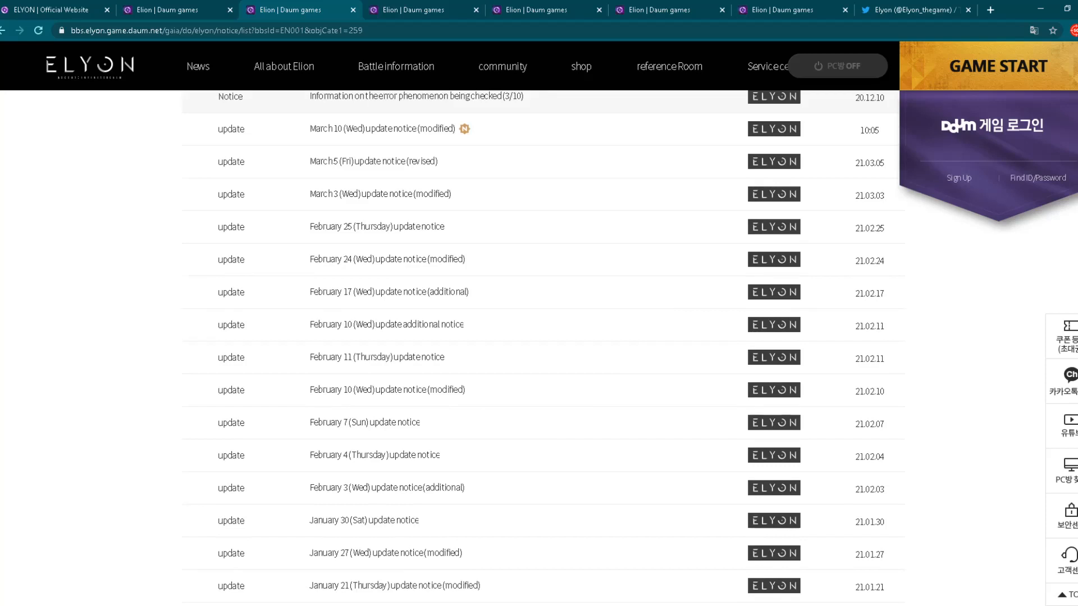
{"action": "scroll", "scroll_direction": "down", "scroll_amount": 3}
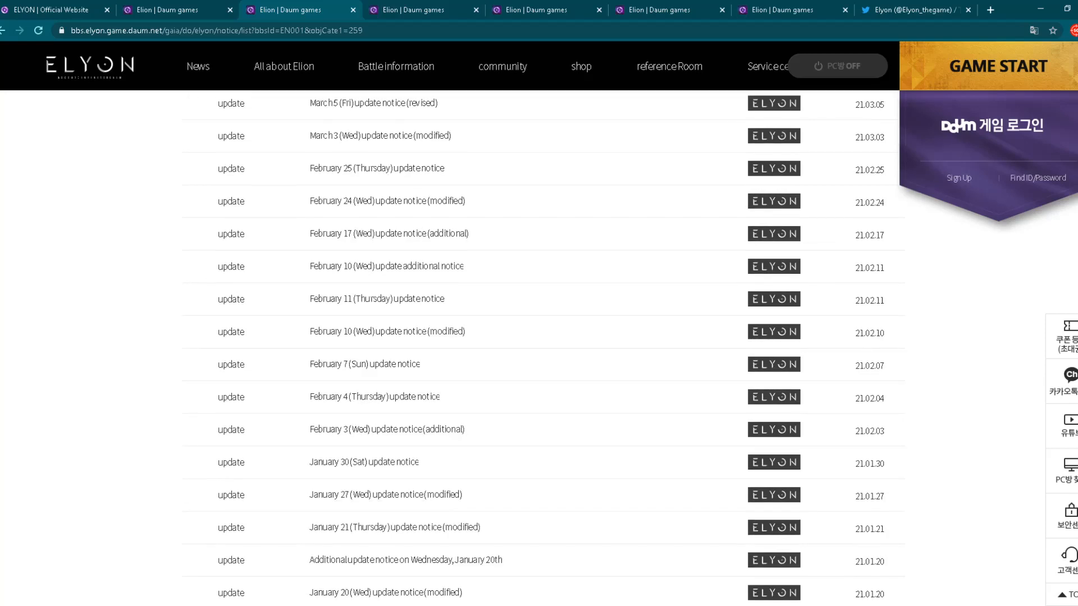
{"action": "scroll", "scroll_direction": "down", "scroll_amount": 3}
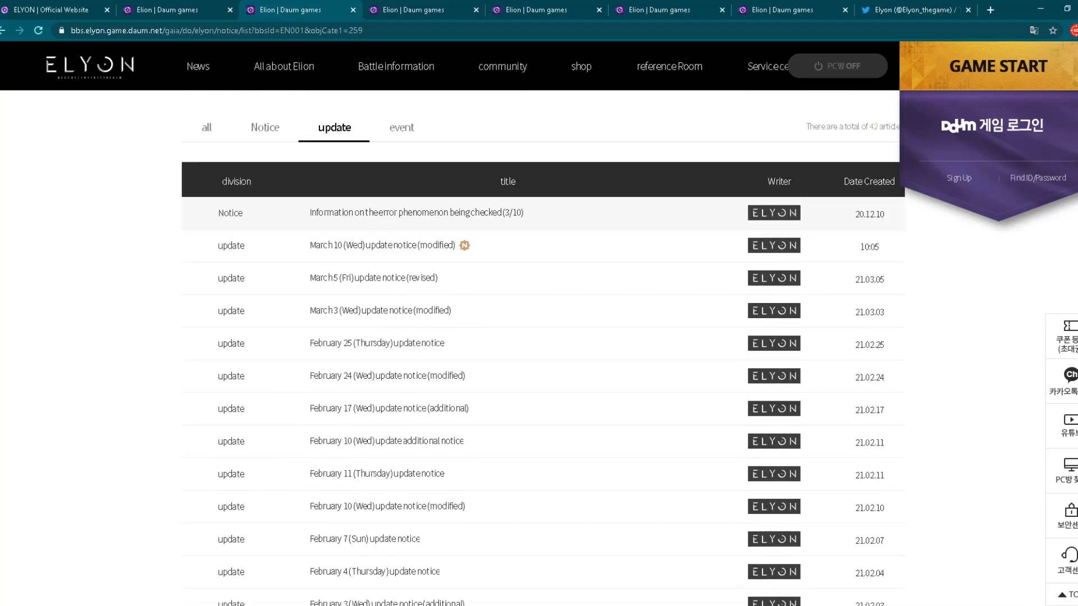
{"action": "mouse_move", "coordinate": [382, 245]}
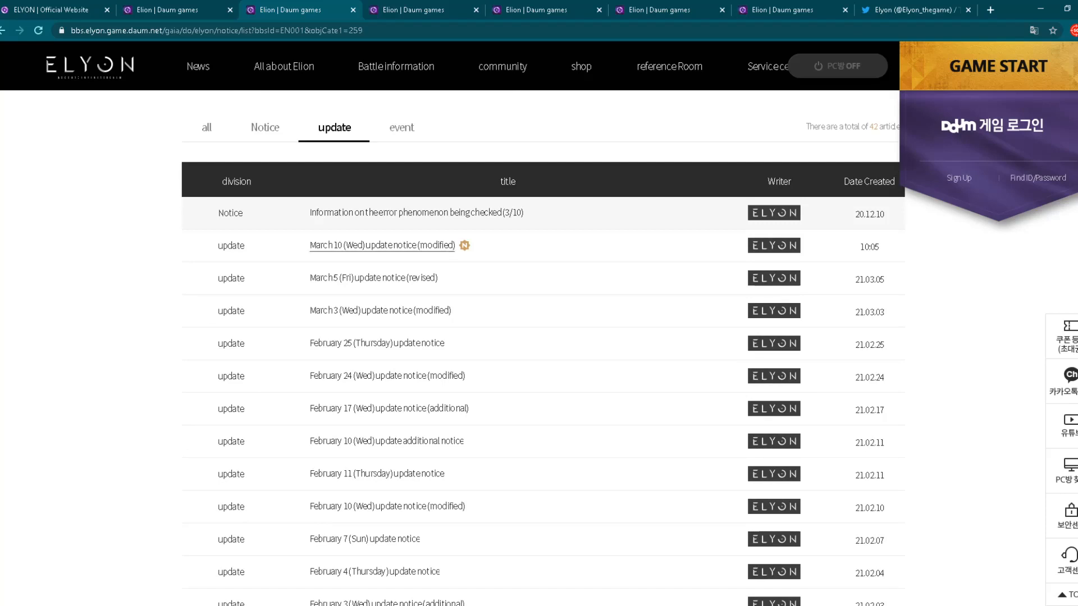
{"action": "mouse_move", "coordinate": [371, 278]}
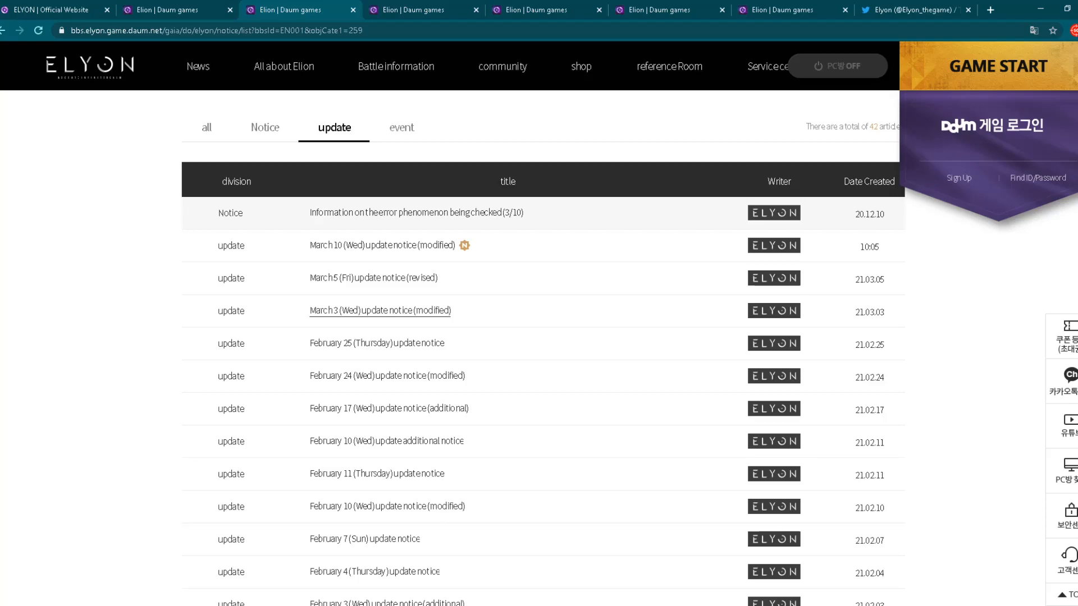
- Read the March 10 notice's events and class changes, down to the Gunner and Slayer fixes
{"action": "left_click", "coordinate": [382, 245]}
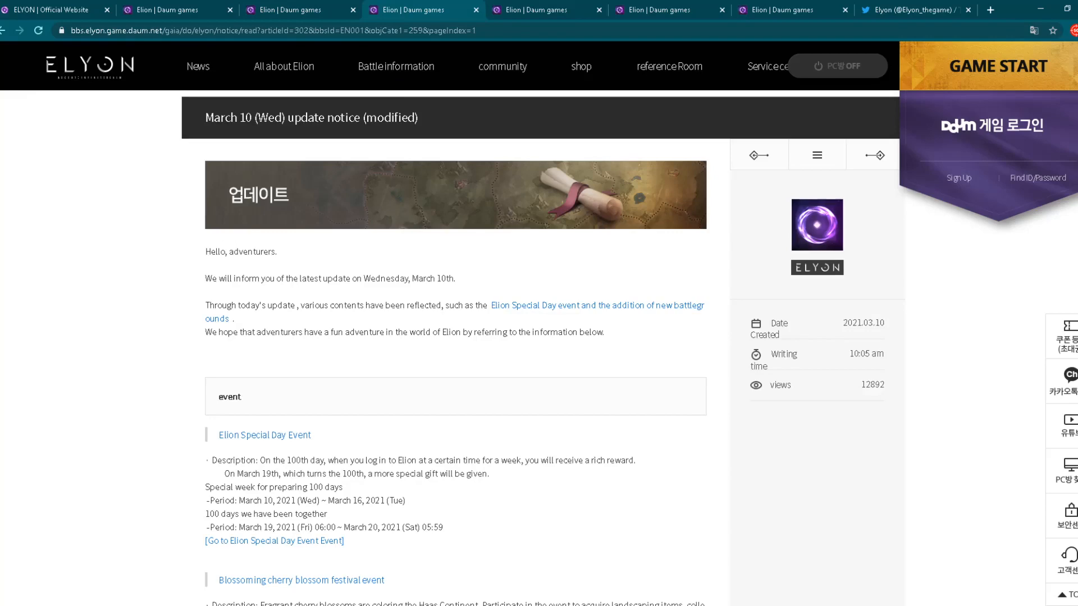
{"action": "scroll", "scroll_direction": "down", "scroll_amount": 3}
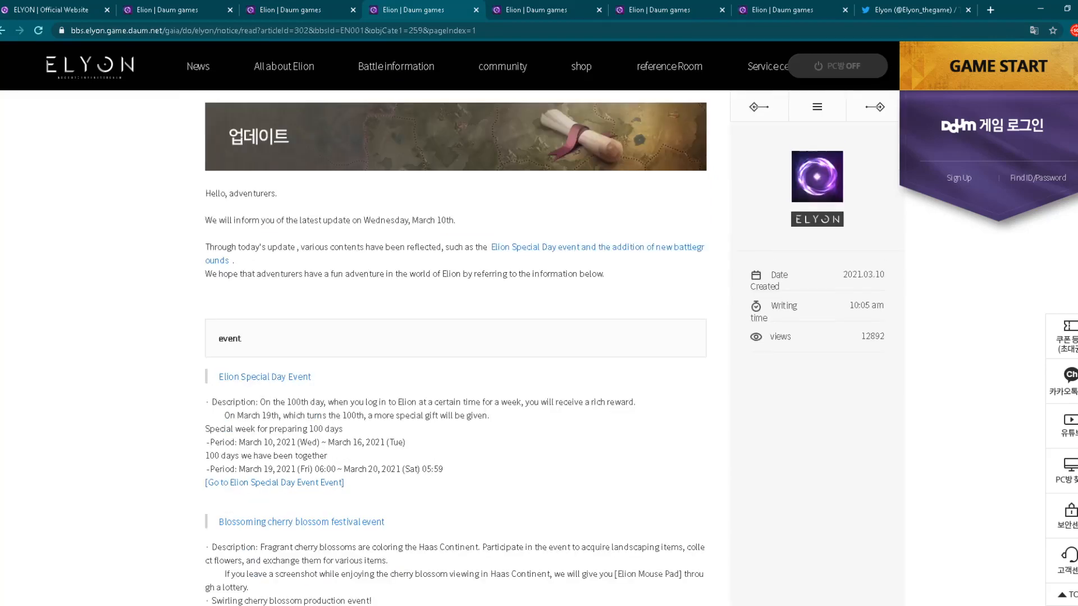
{"action": "scroll", "scroll_direction": "down", "scroll_amount": 3}
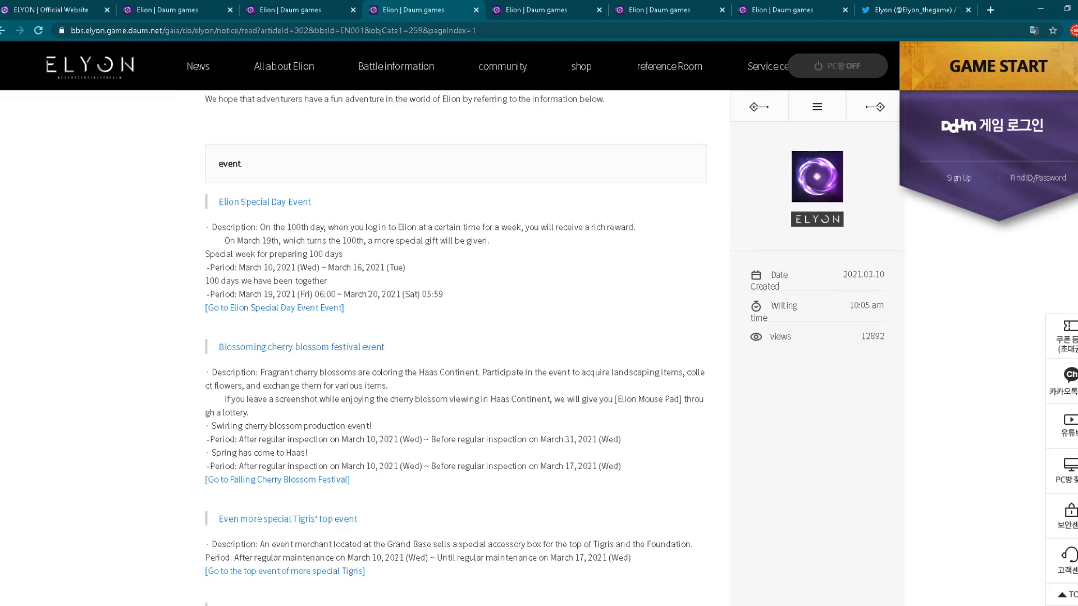
{"action": "scroll", "scroll_direction": "down", "scroll_amount": 3}
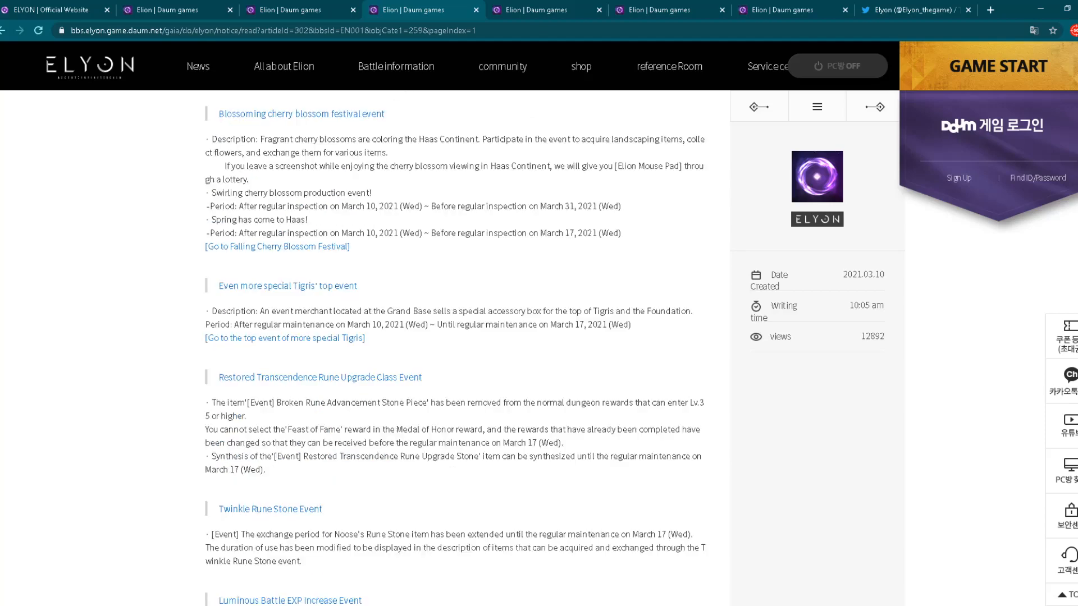
{"action": "scroll", "scroll_direction": "down", "scroll_amount": 3}
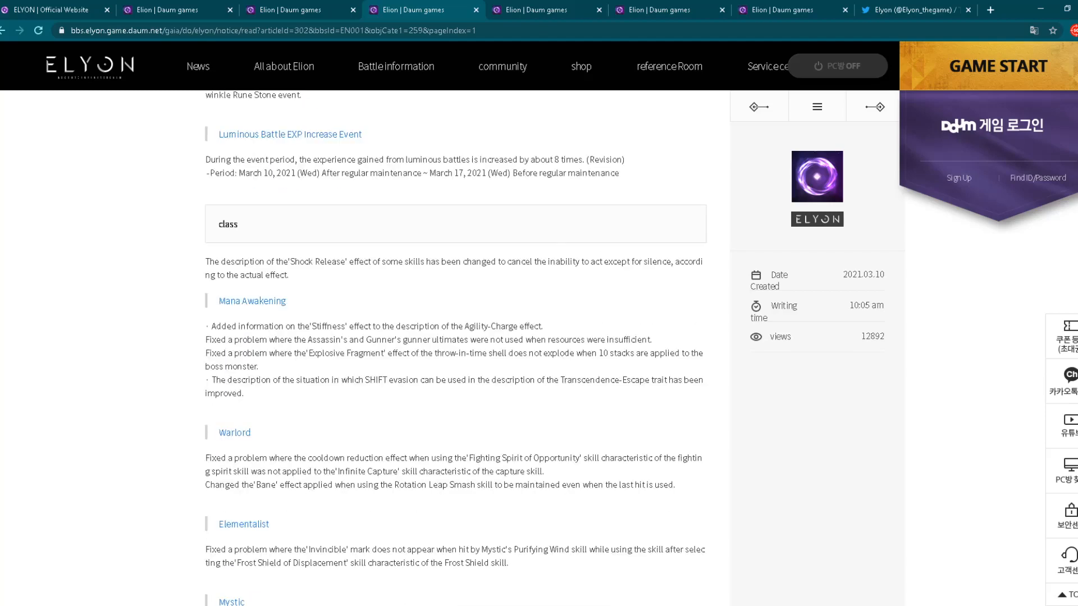
{"action": "scroll", "scroll_direction": "down", "scroll_amount": 3}
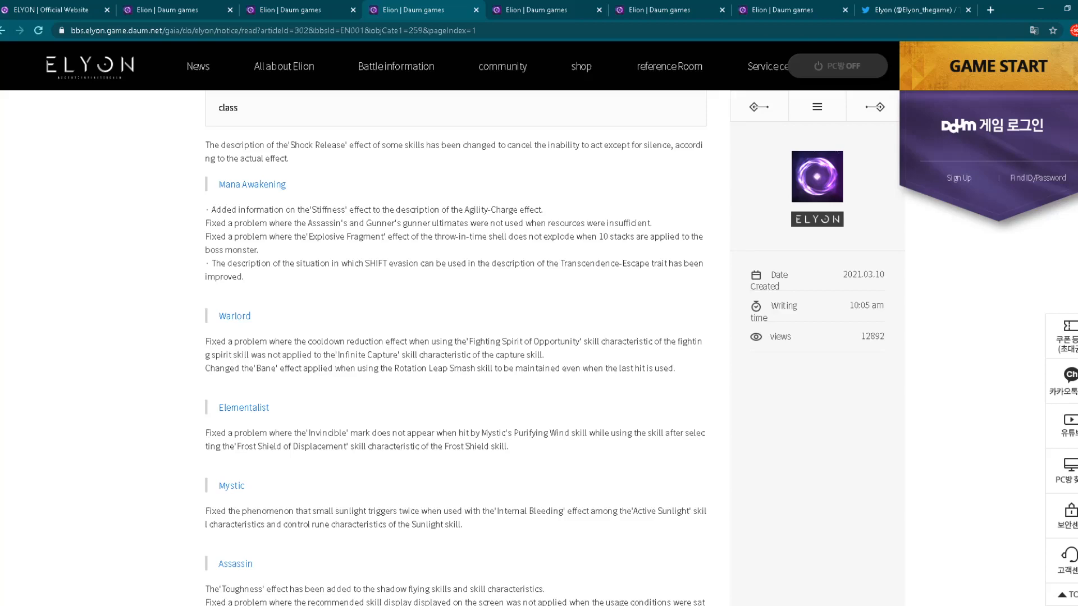
{"action": "scroll", "scroll_direction": "down", "scroll_amount": 3}
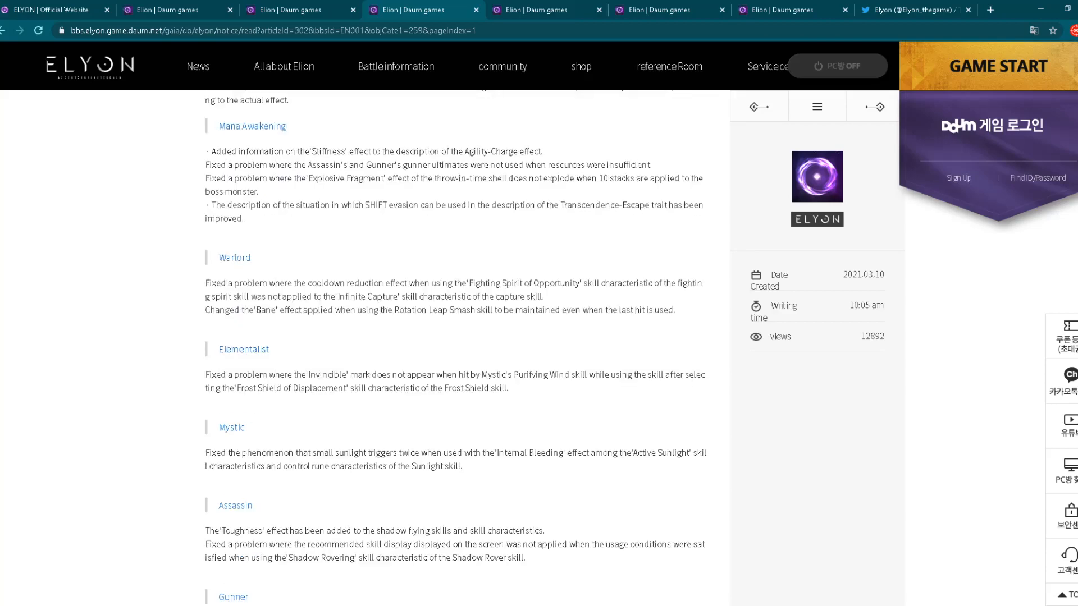
{"action": "scroll", "scroll_direction": "down", "scroll_amount": 3}
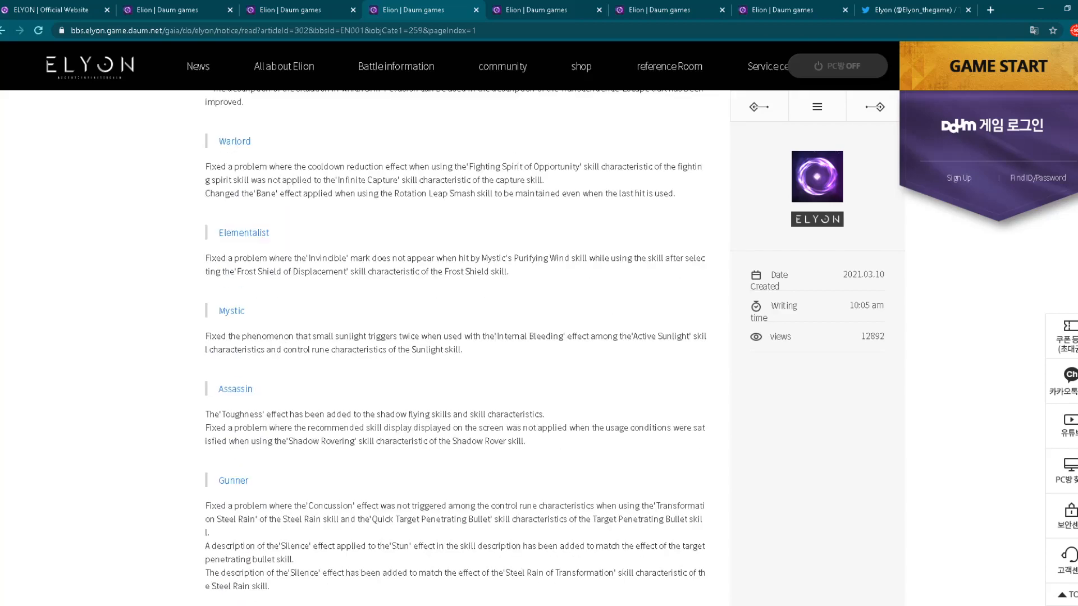
{"action": "scroll", "scroll_direction": "down", "scroll_amount": 3}
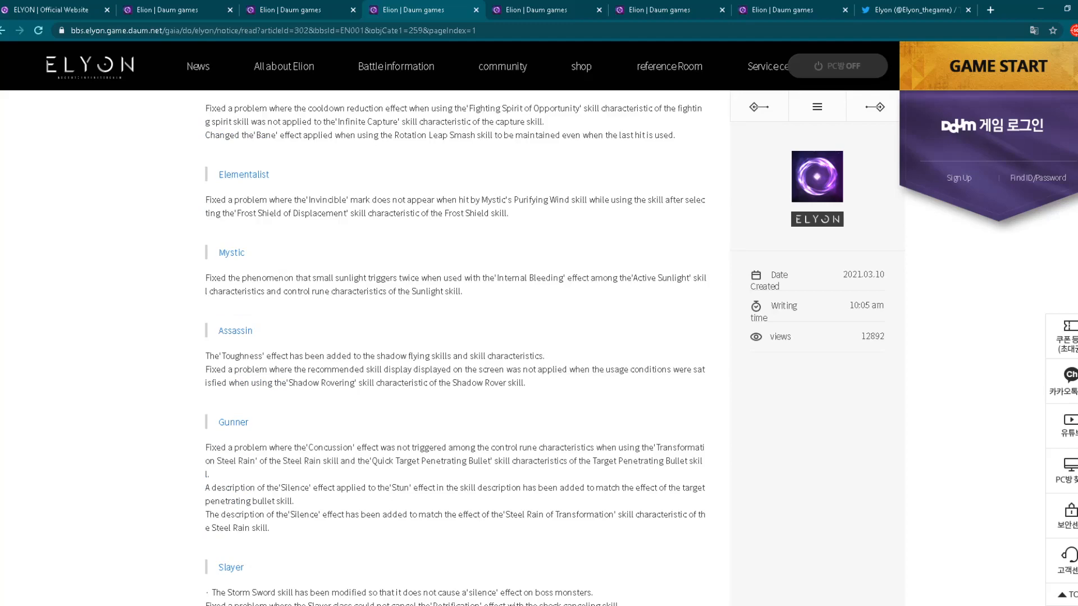
{"action": "scroll", "scroll_direction": "down", "scroll_amount": 3}
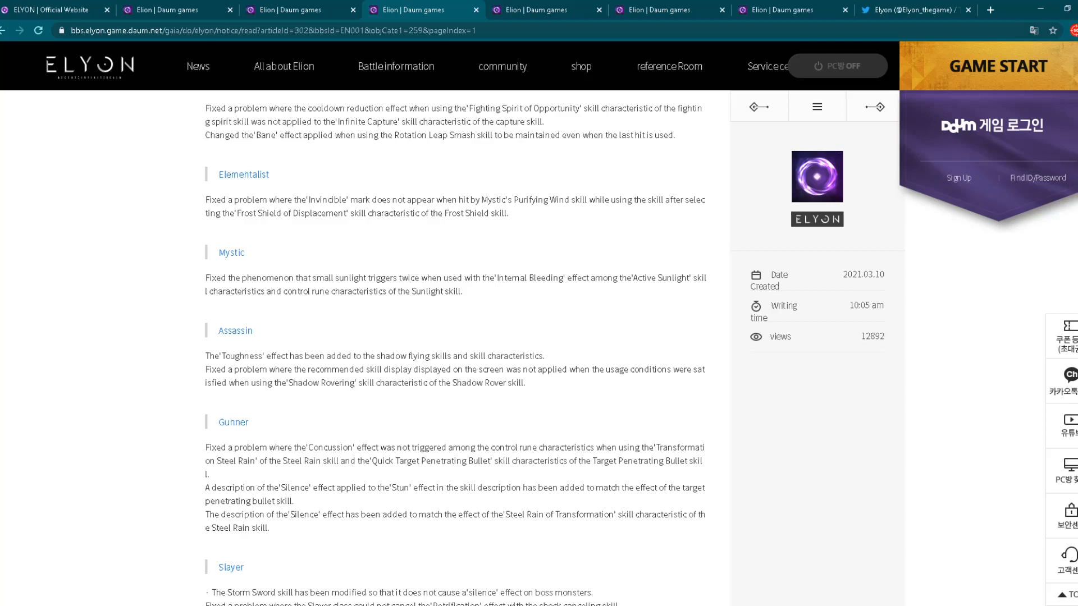
{"action": "scroll", "scroll_direction": "down", "scroll_amount": 3}
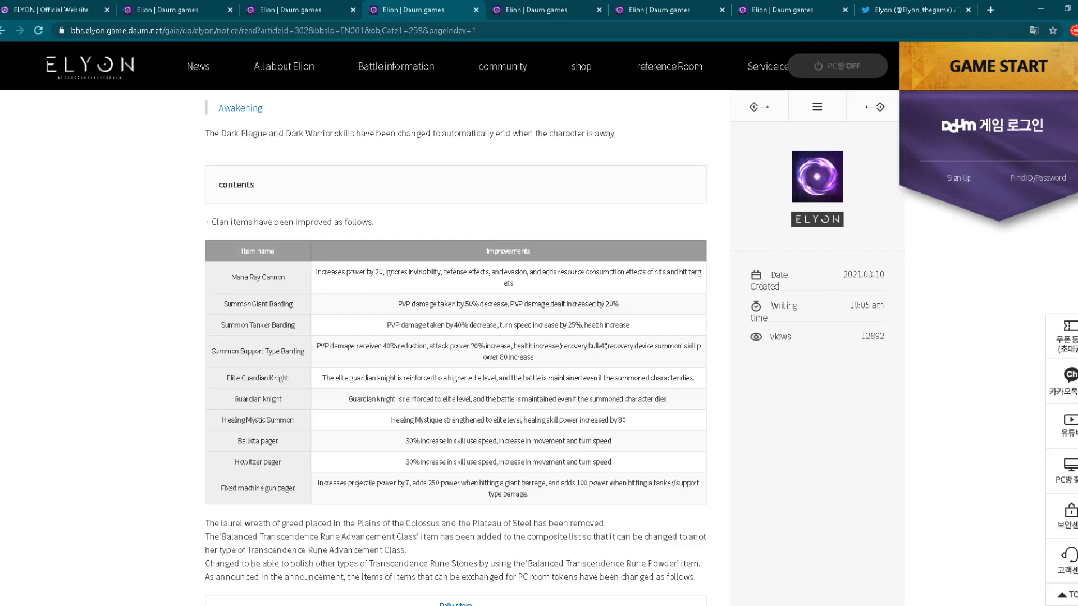
{"action": "scroll", "scroll_direction": "down", "scroll_amount": 3}
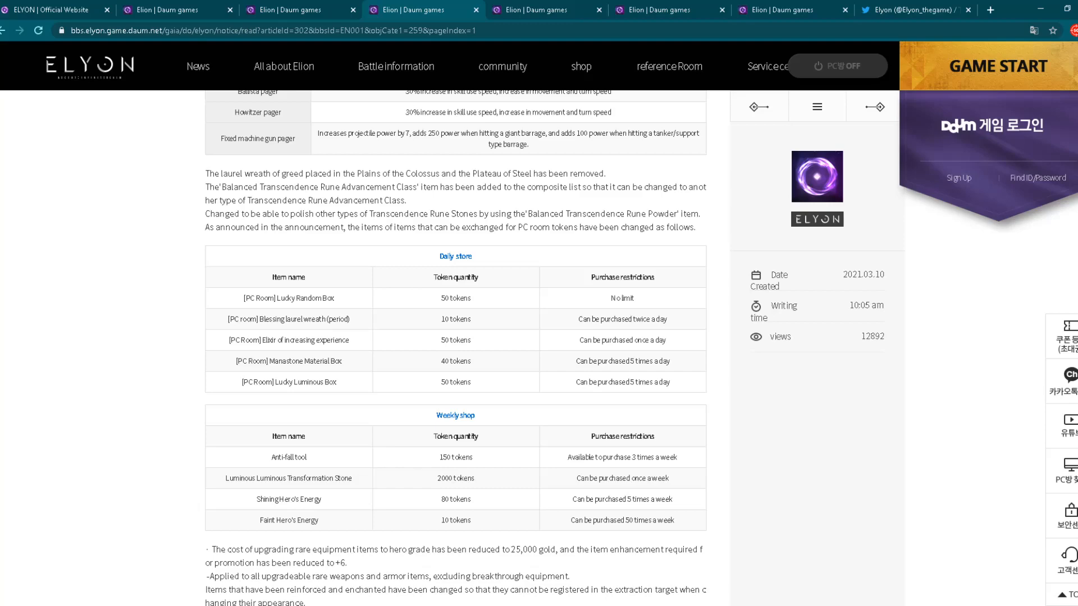
{"action": "scroll", "scroll_direction": "down", "scroll_amount": 3}
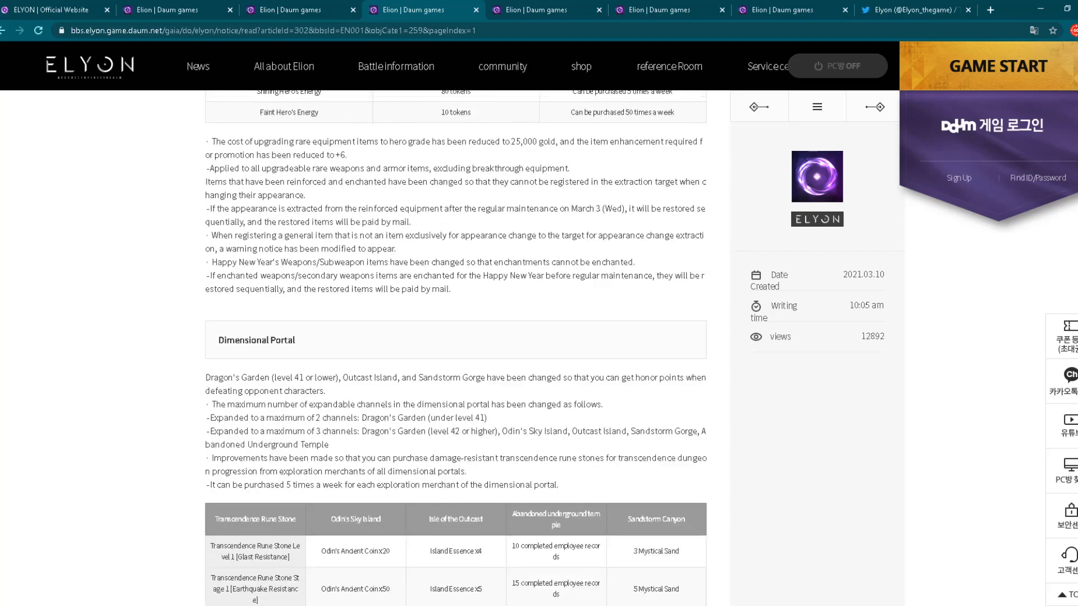
{"action": "scroll", "scroll_direction": "down", "scroll_amount": 3}
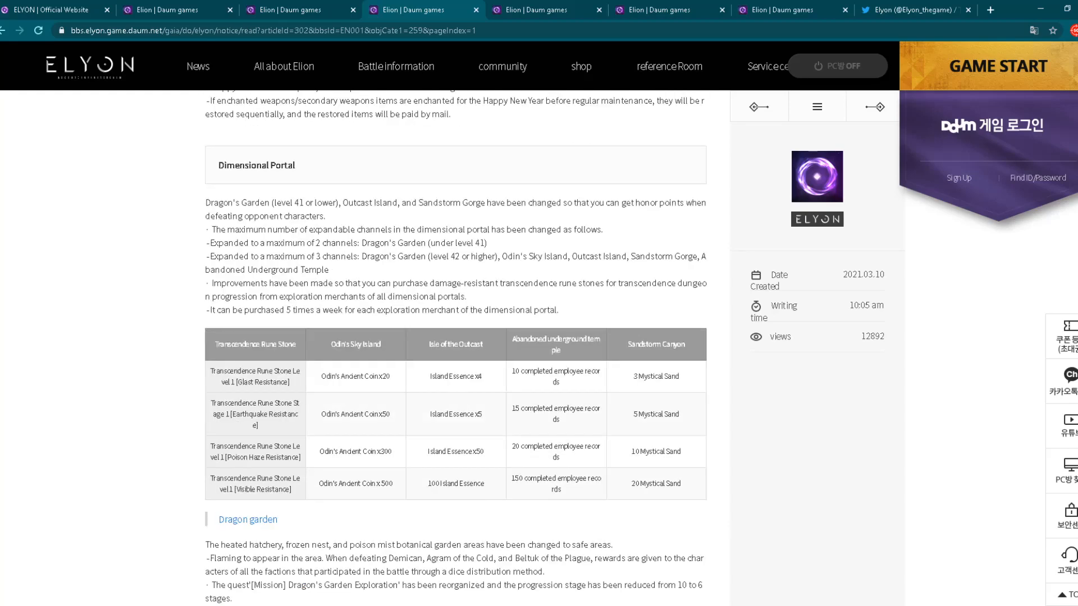
{"action": "scroll", "scroll_direction": "down", "scroll_amount": 3}
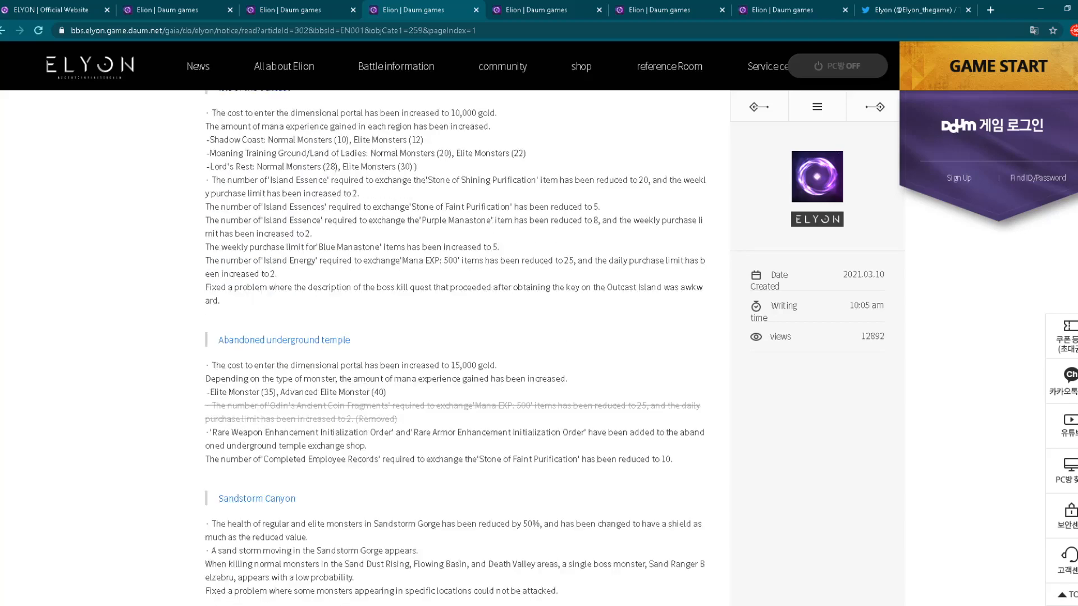
{"action": "scroll", "scroll_direction": "down", "scroll_amount": 3}
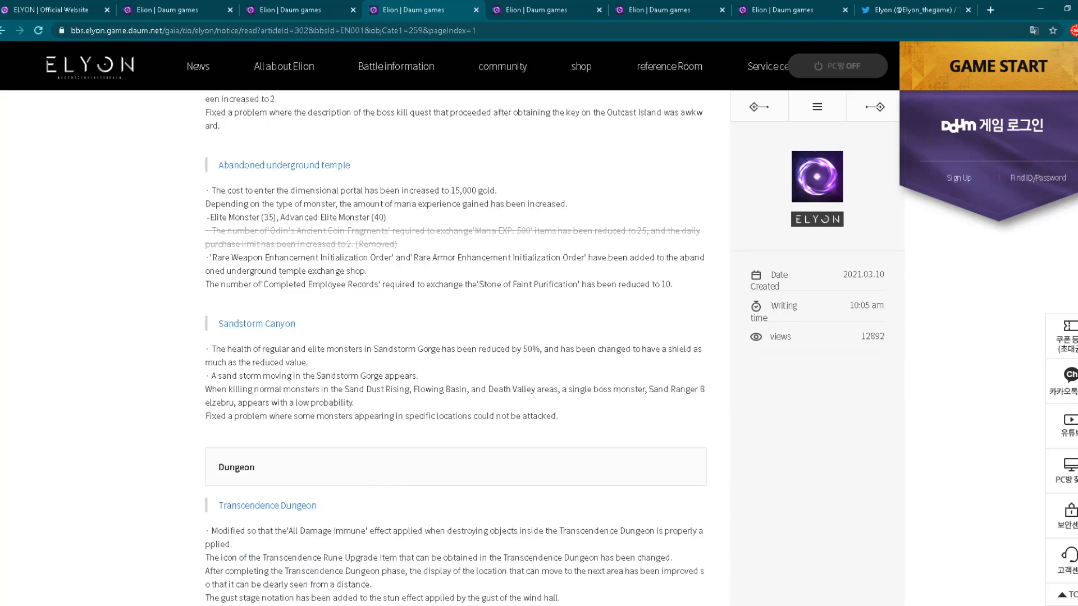
{"action": "scroll", "scroll_direction": "down", "scroll_amount": 3}
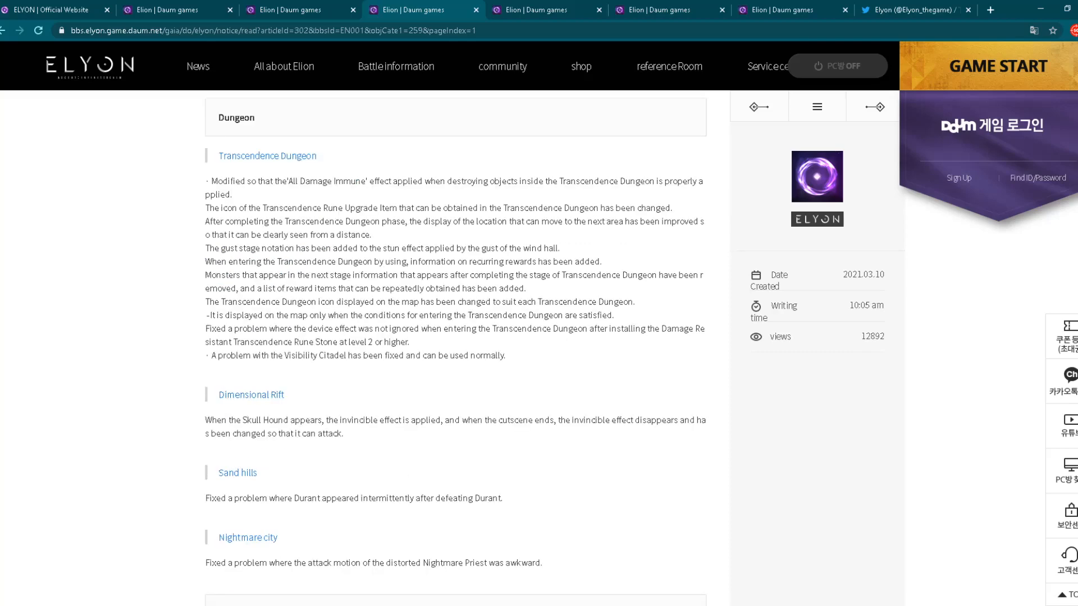
{"action": "scroll", "scroll_direction": "down", "scroll_amount": 3}
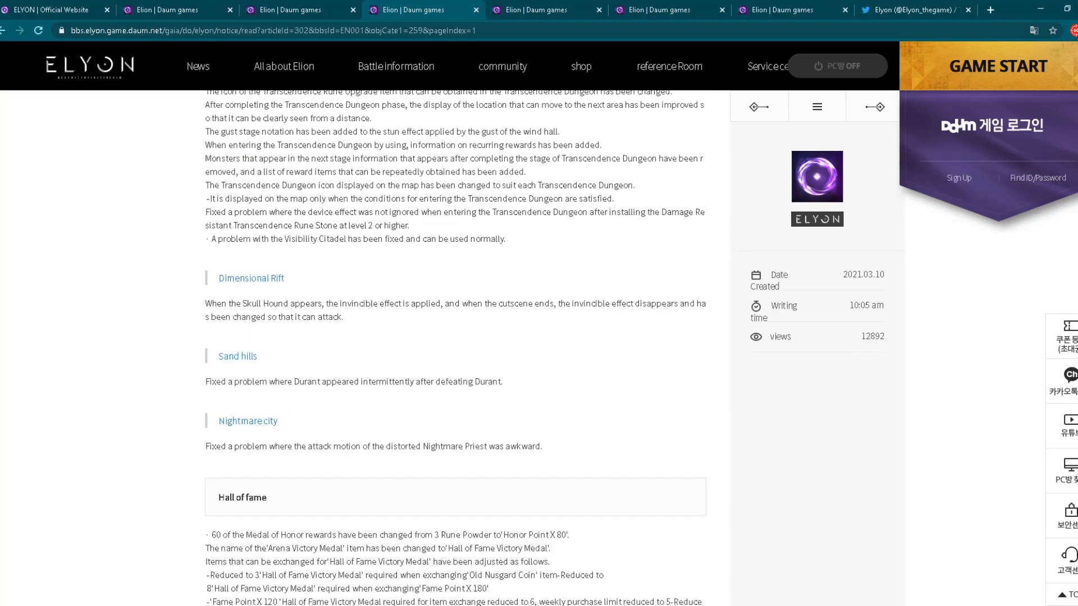
{"action": "scroll", "scroll_direction": "down", "scroll_amount": 3}
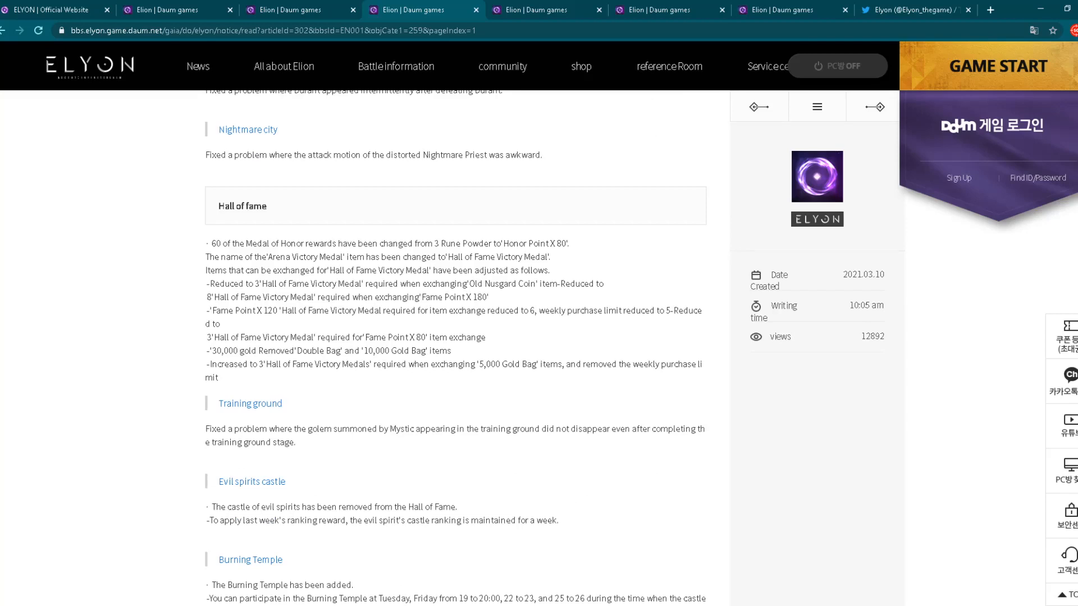
{"action": "scroll", "scroll_direction": "down", "scroll_amount": 3}
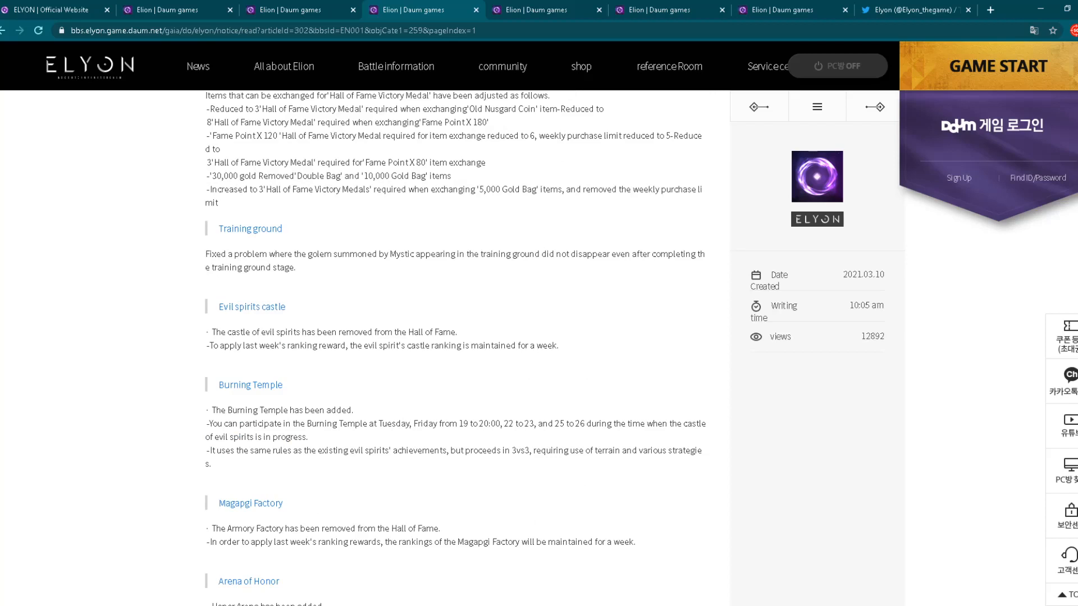
{"action": "scroll", "scroll_direction": "down", "scroll_amount": 3}
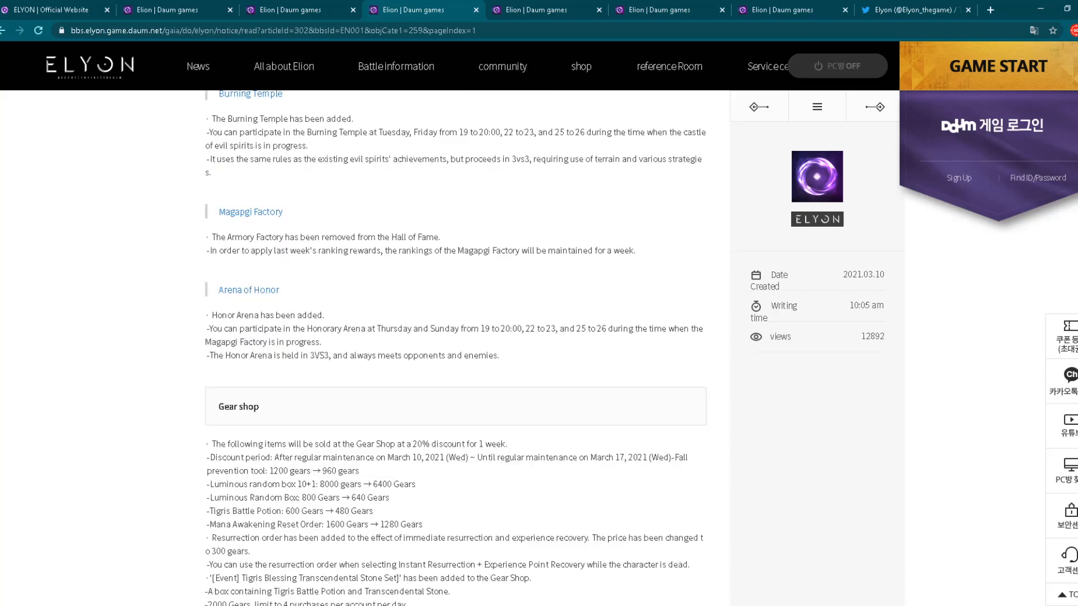
{"action": "scroll", "scroll_direction": "down", "scroll_amount": 3}
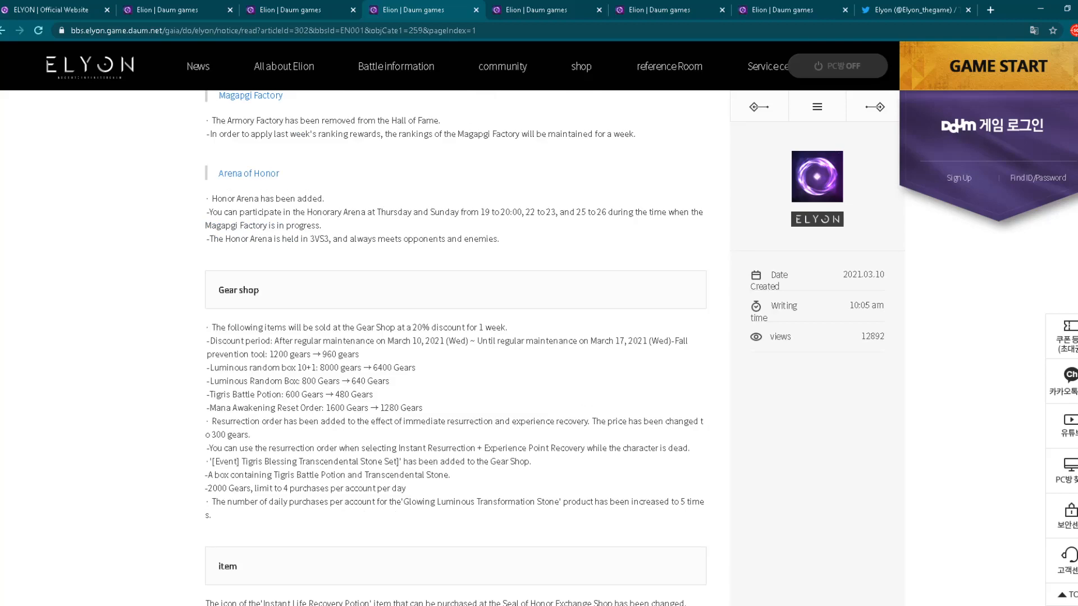
{"action": "scroll", "scroll_direction": "down", "scroll_amount": 3}
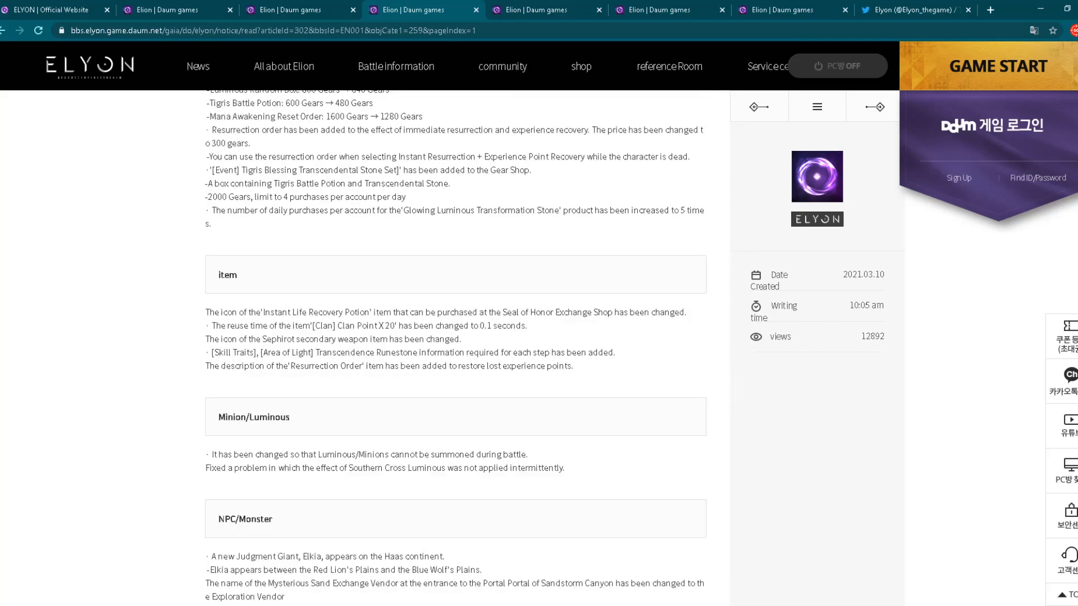
{"action": "scroll", "scroll_direction": "down", "scroll_amount": 3}
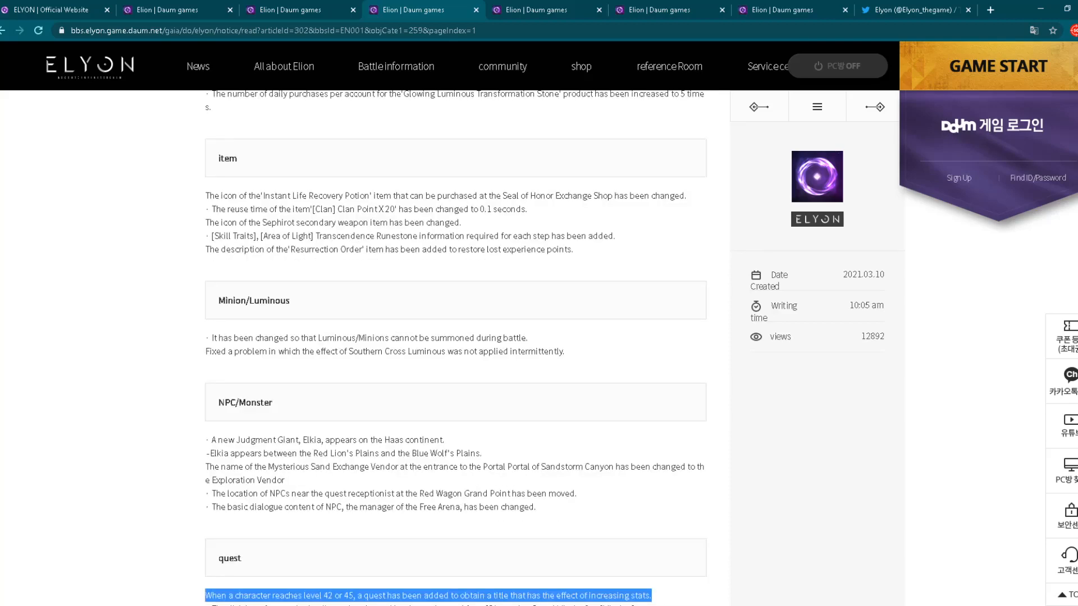
{"action": "scroll", "scroll_direction": "down", "scroll_amount": 3}
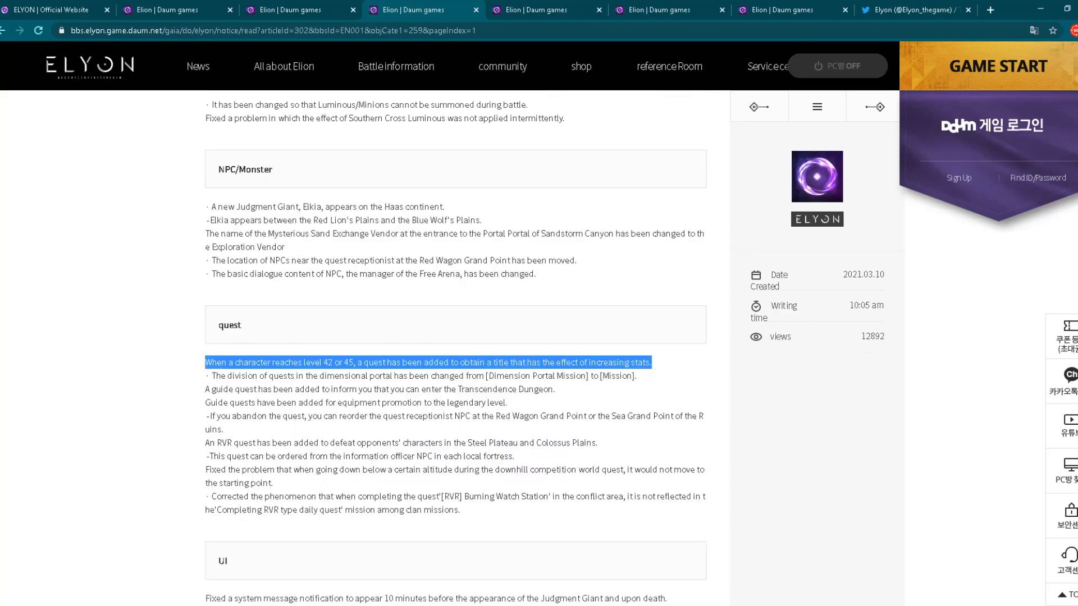
{"action": "scroll", "scroll_direction": "down", "scroll_amount": 3}
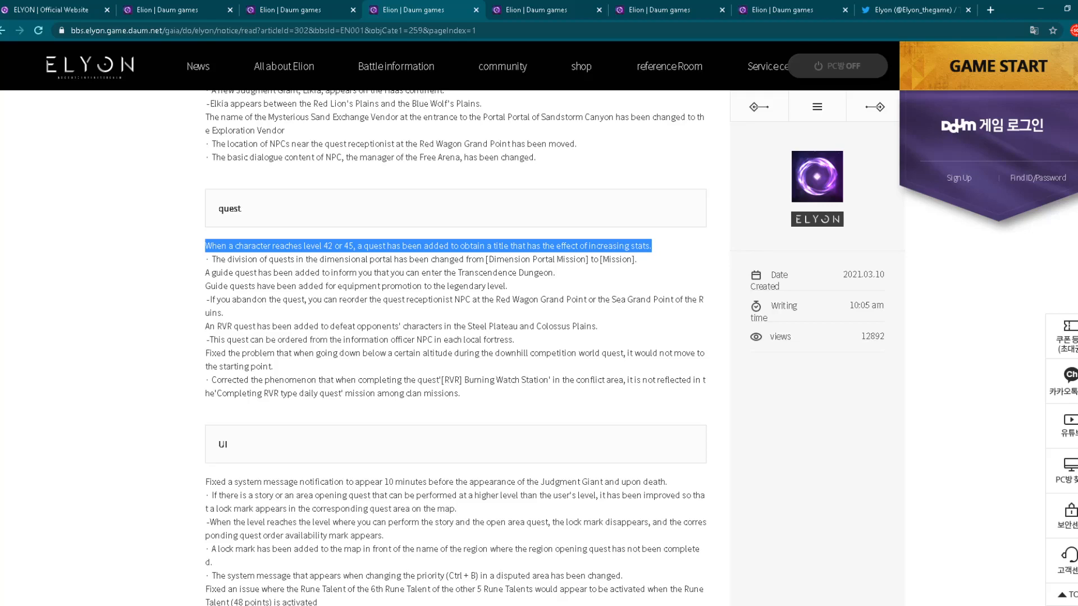
{"action": "scroll", "scroll_direction": "down", "scroll_amount": 3}
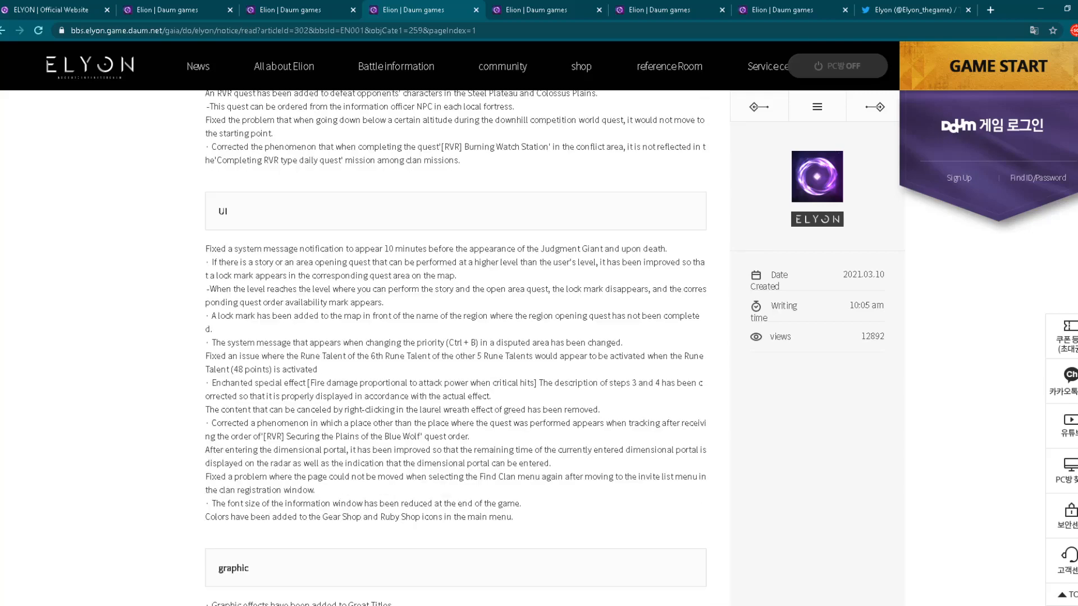
{"action": "scroll", "scroll_direction": "down", "scroll_amount": 3}
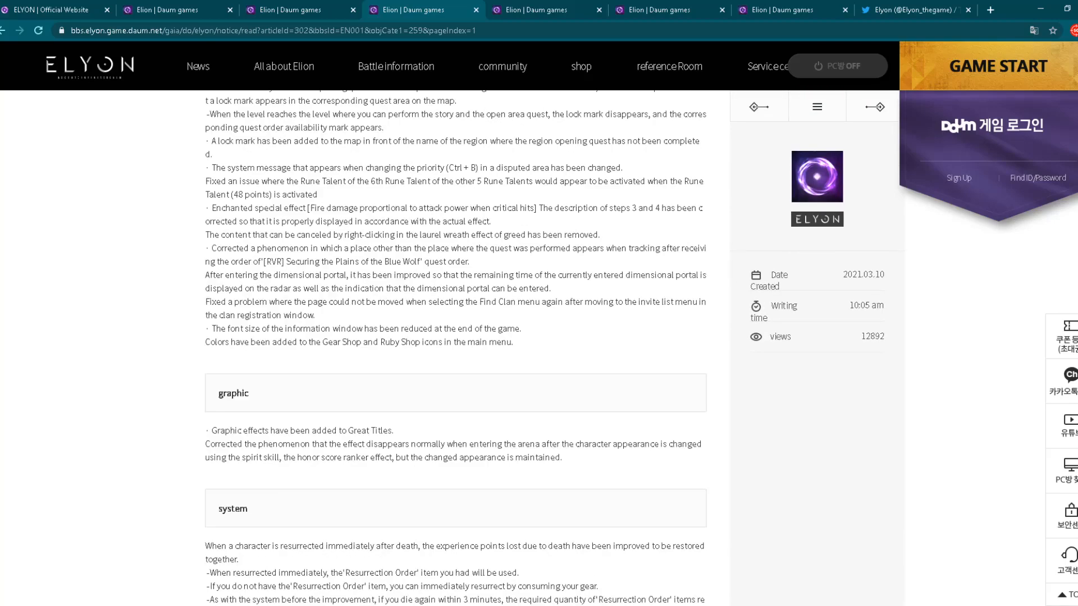
{"action": "scroll", "scroll_direction": "down", "scroll_amount": 3}
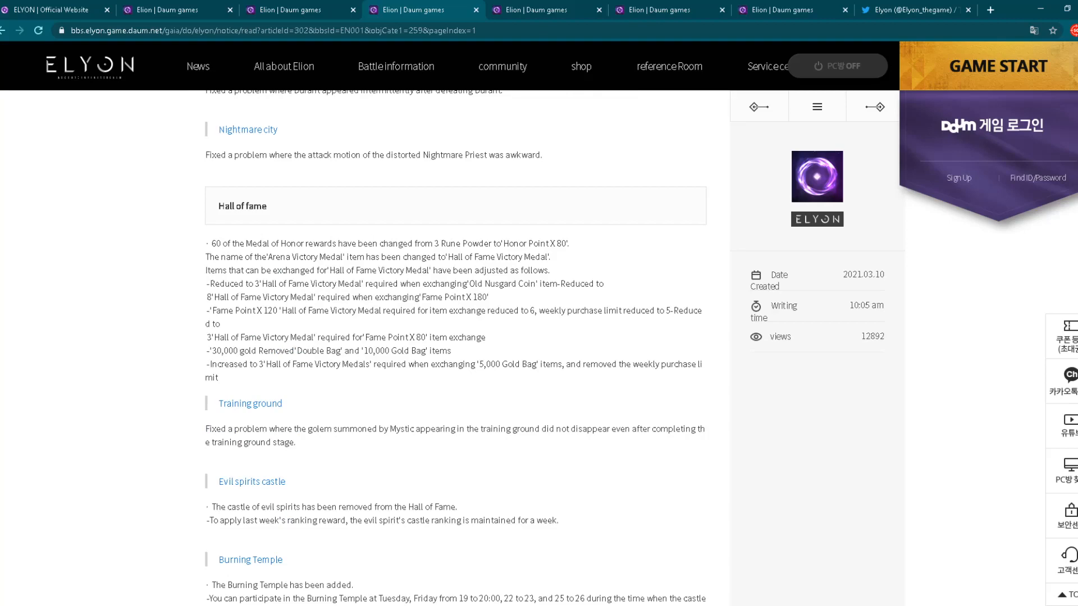
{"action": "scroll", "scroll_direction": "down", "scroll_amount": 3}
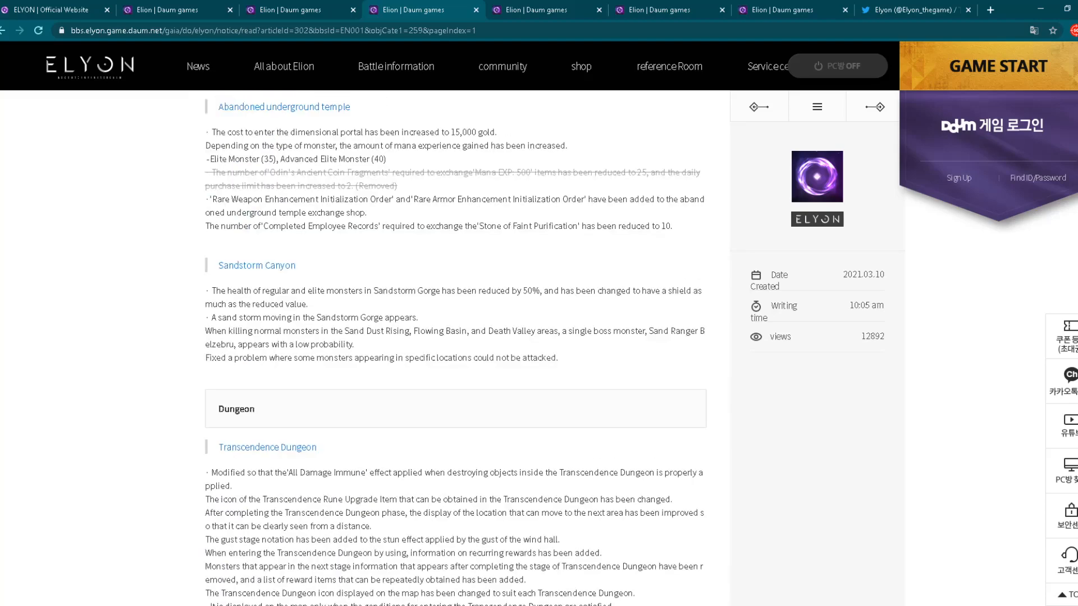
{"action": "scroll", "scroll_direction": "down", "scroll_amount": 3}
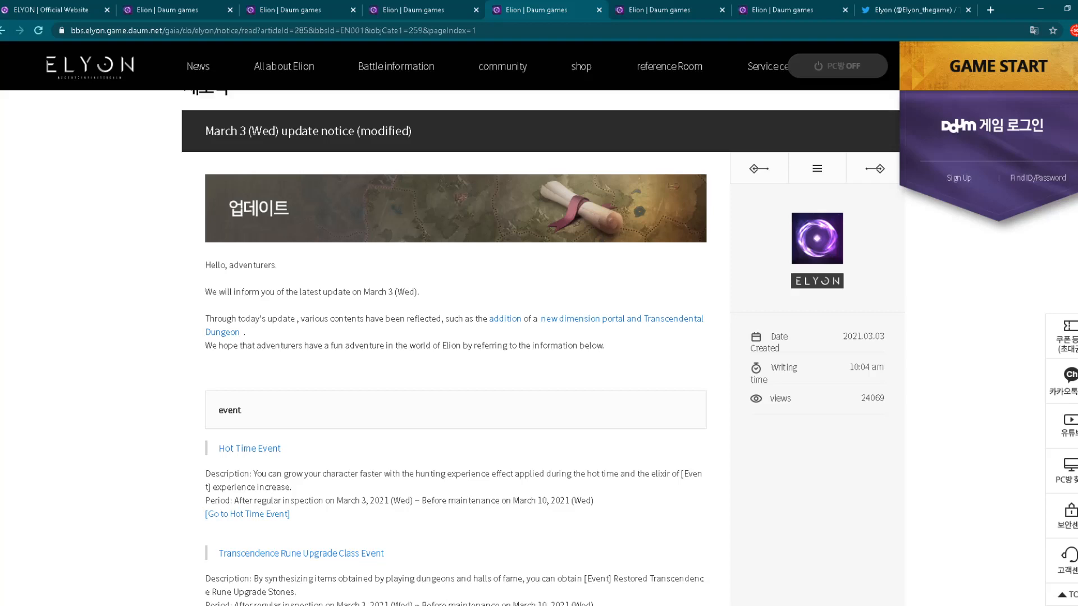
{"action": "scroll", "scroll_direction": "down", "scroll_amount": 3}
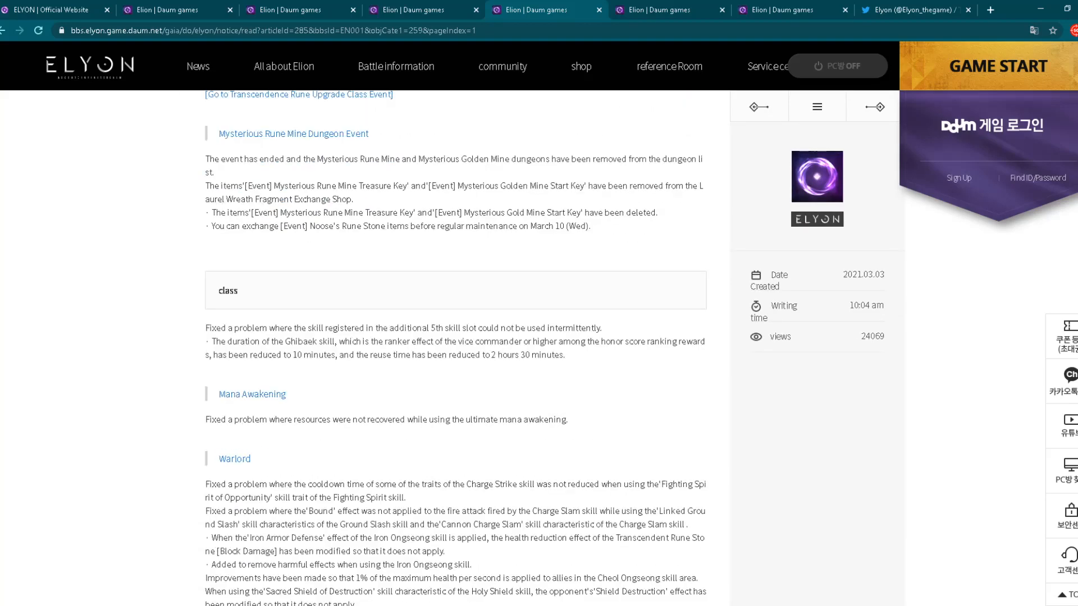
{"action": "scroll", "scroll_direction": "down", "scroll_amount": 3}
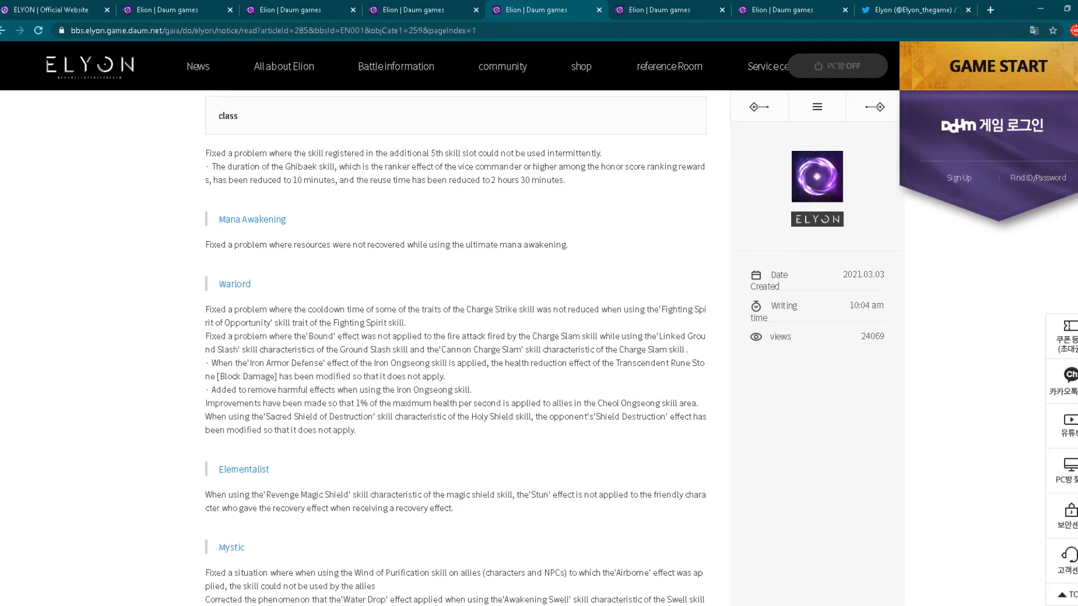
{"action": "scroll", "scroll_direction": "down", "scroll_amount": 3}
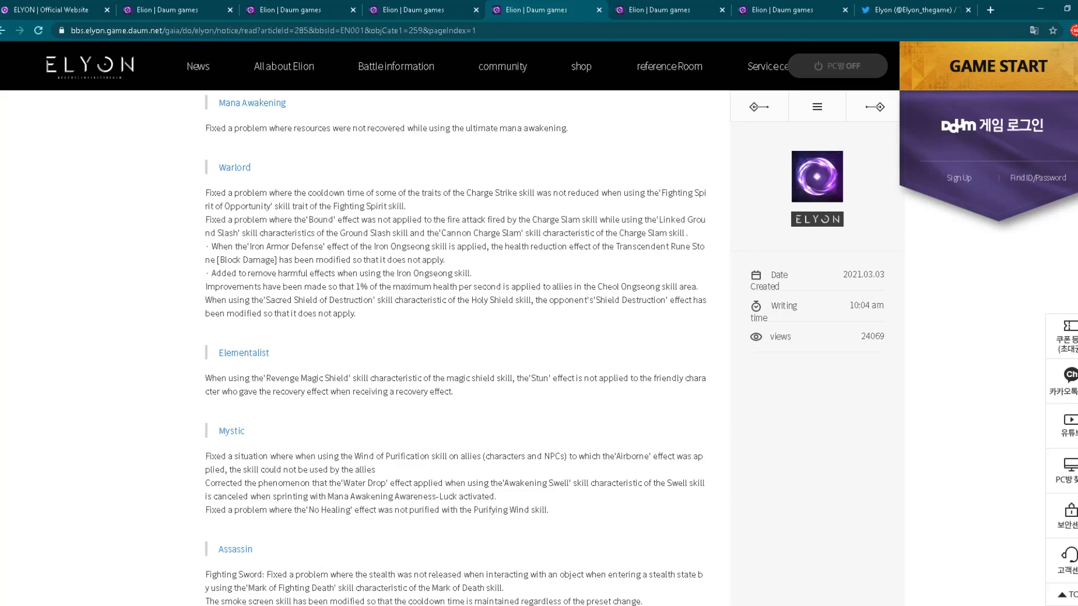
{"action": "scroll", "scroll_direction": "down", "scroll_amount": 3}
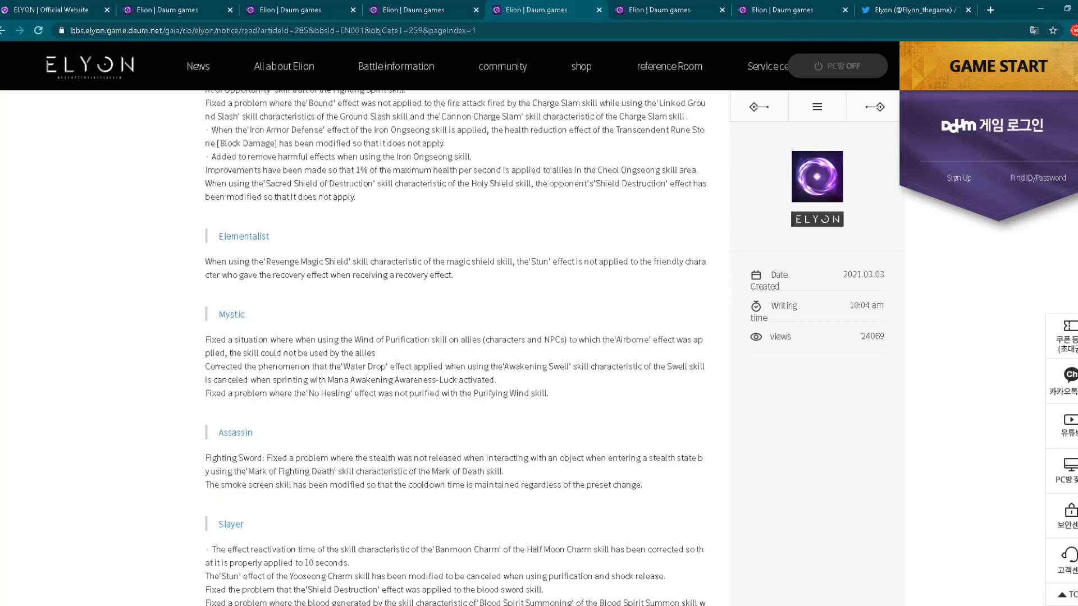
{"action": "scroll", "scroll_direction": "down", "scroll_amount": 3}
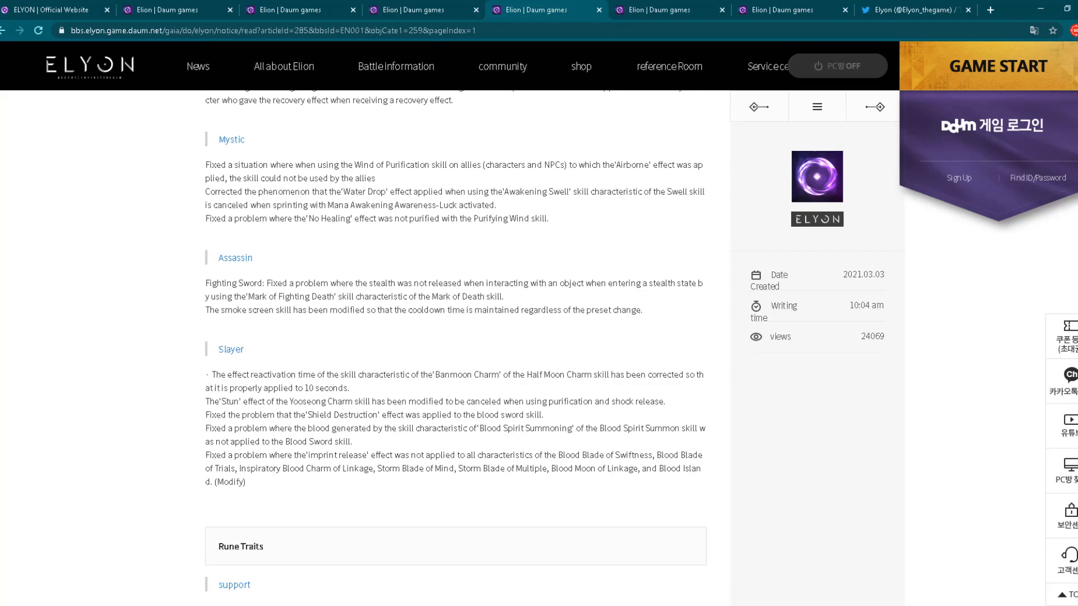
{"action": "scroll", "scroll_direction": "down", "scroll_amount": 3}
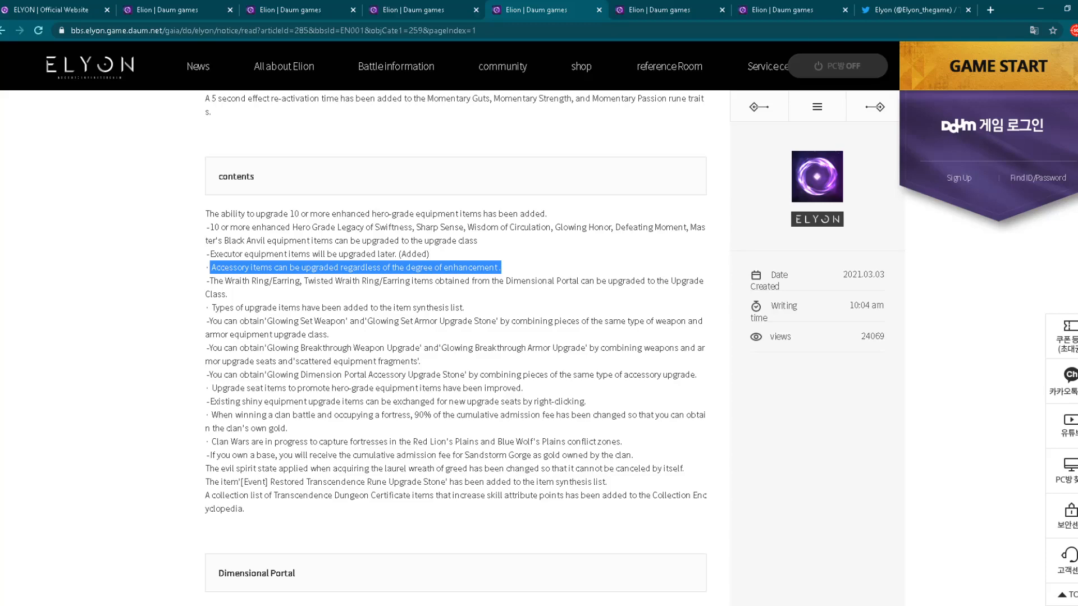
{"action": "scroll", "scroll_direction": "down", "scroll_amount": 3}
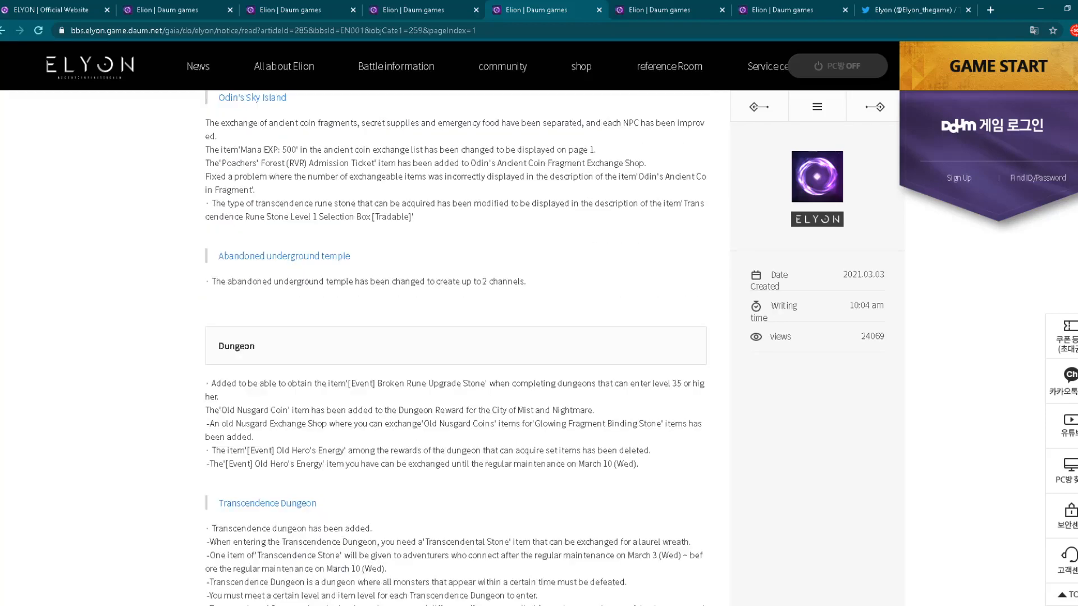
{"action": "scroll", "scroll_direction": "down", "scroll_amount": 3}
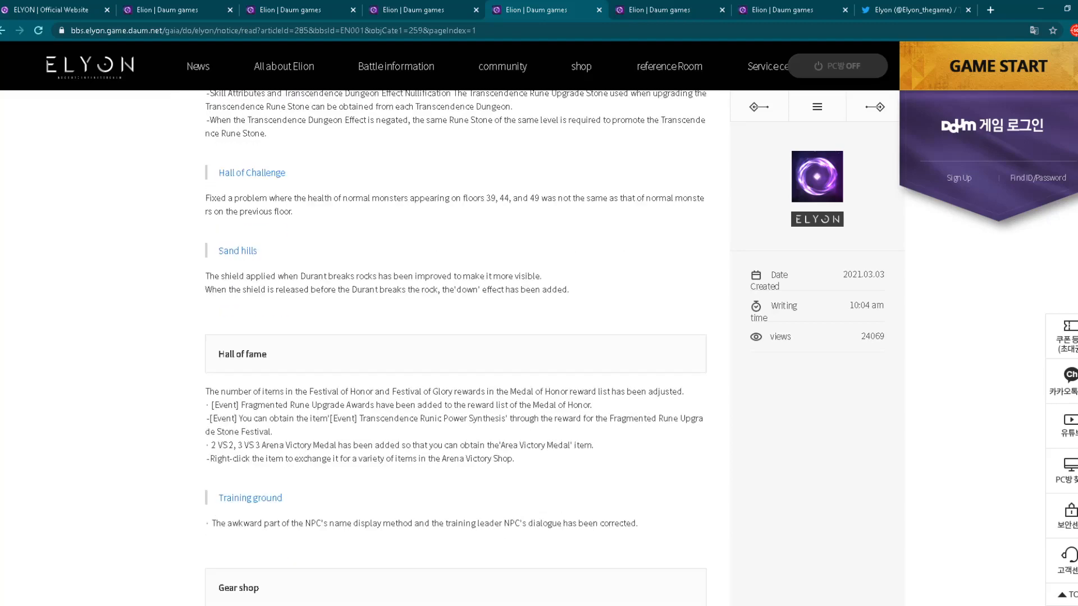
{"action": "scroll", "scroll_direction": "down", "scroll_amount": 3}
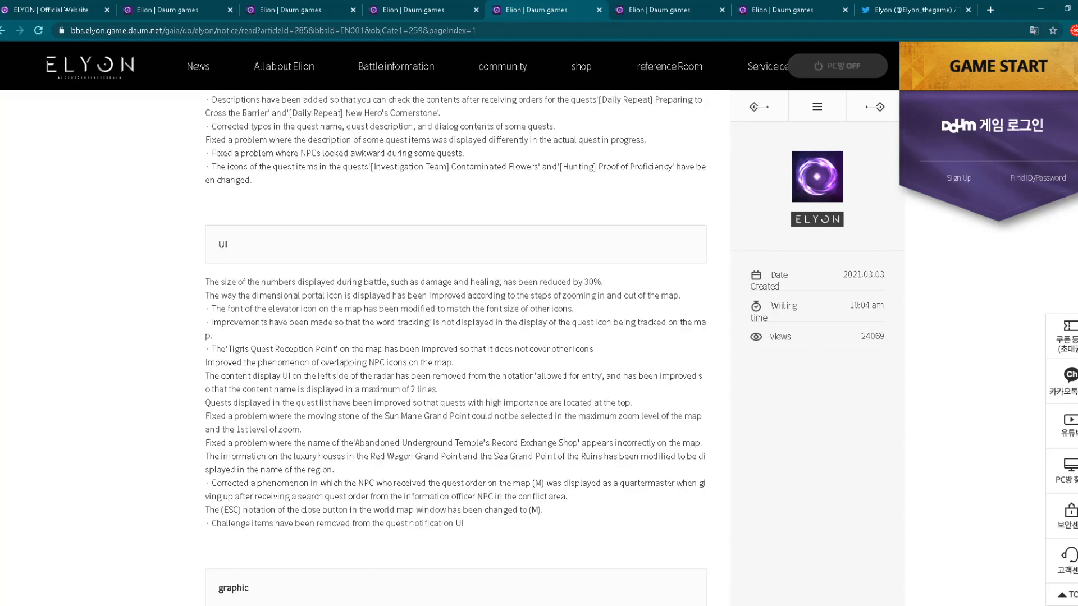
{"action": "scroll", "scroll_direction": "down", "scroll_amount": 3}
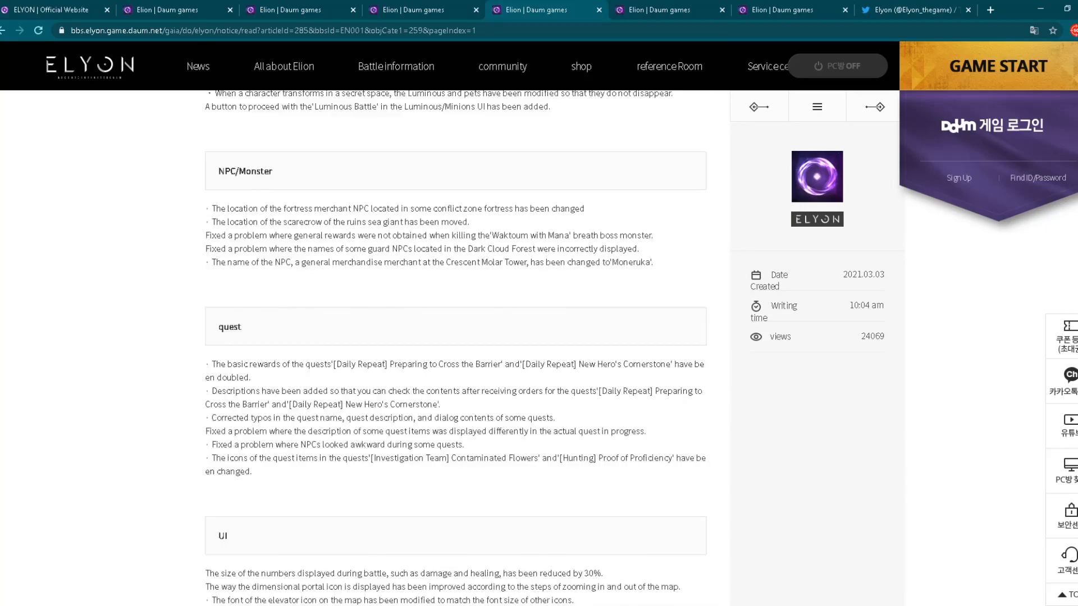
{"action": "scroll", "scroll_direction": "up", "scroll_amount": 3}
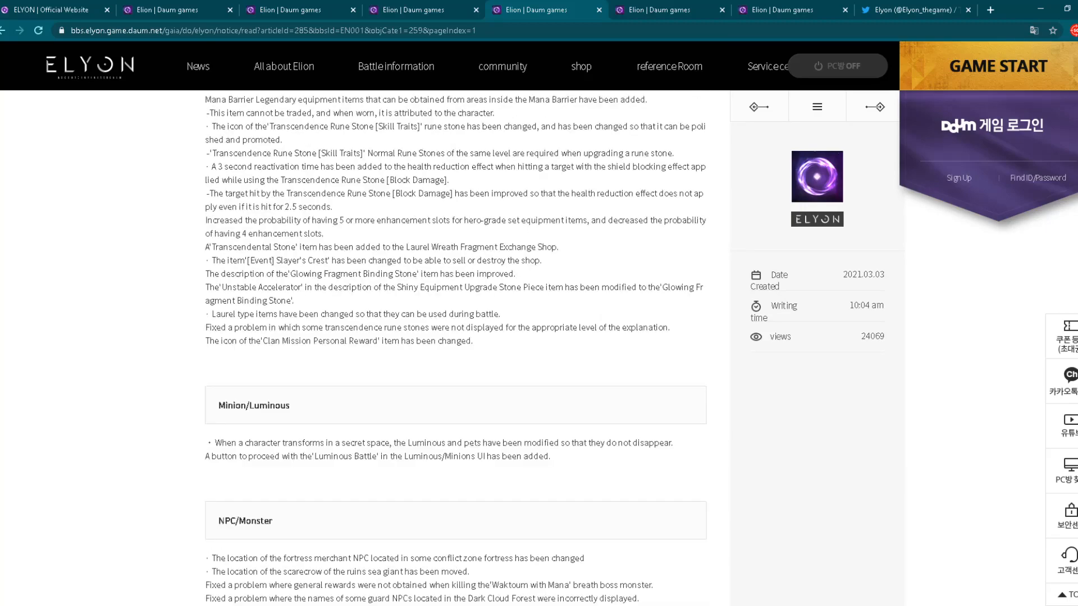
{"action": "scroll", "scroll_direction": "up", "scroll_amount": 3}
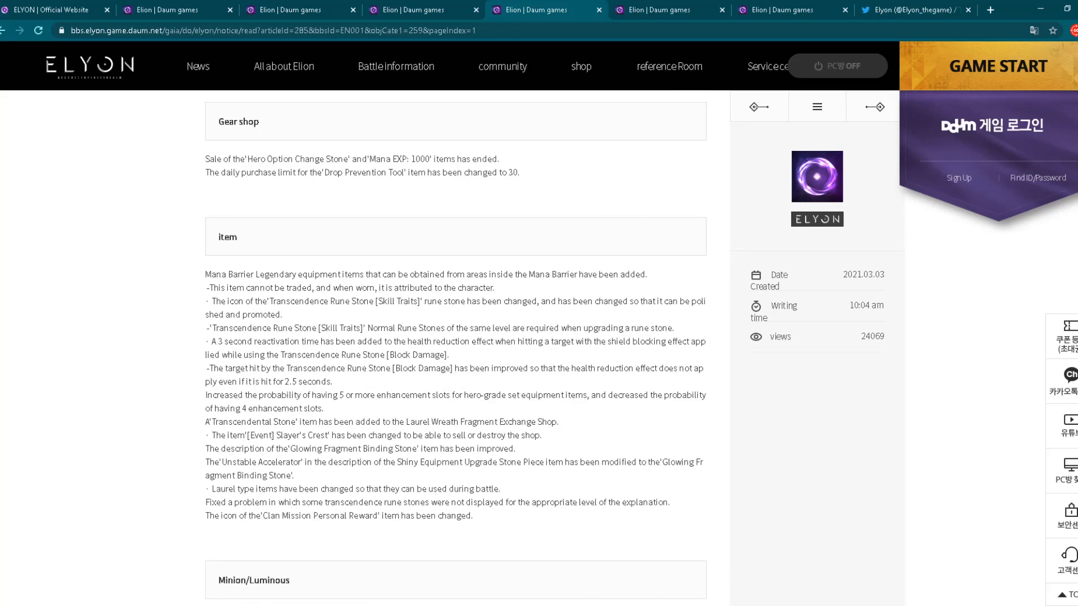
{"action": "scroll", "scroll_direction": "down", "scroll_amount": 3}
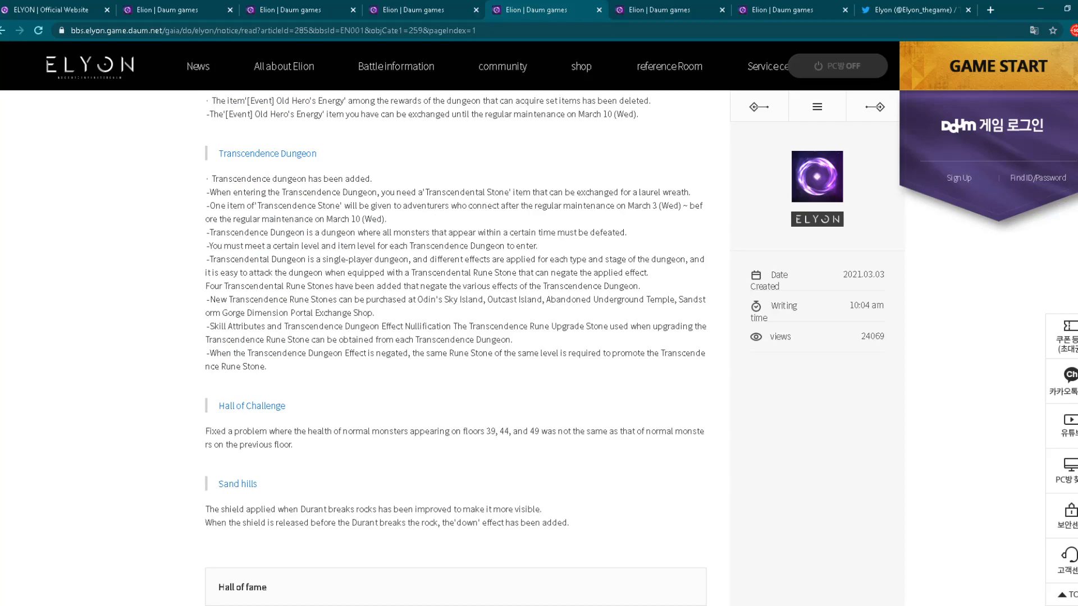
{"action": "scroll", "scroll_direction": "down", "scroll_amount": 3}
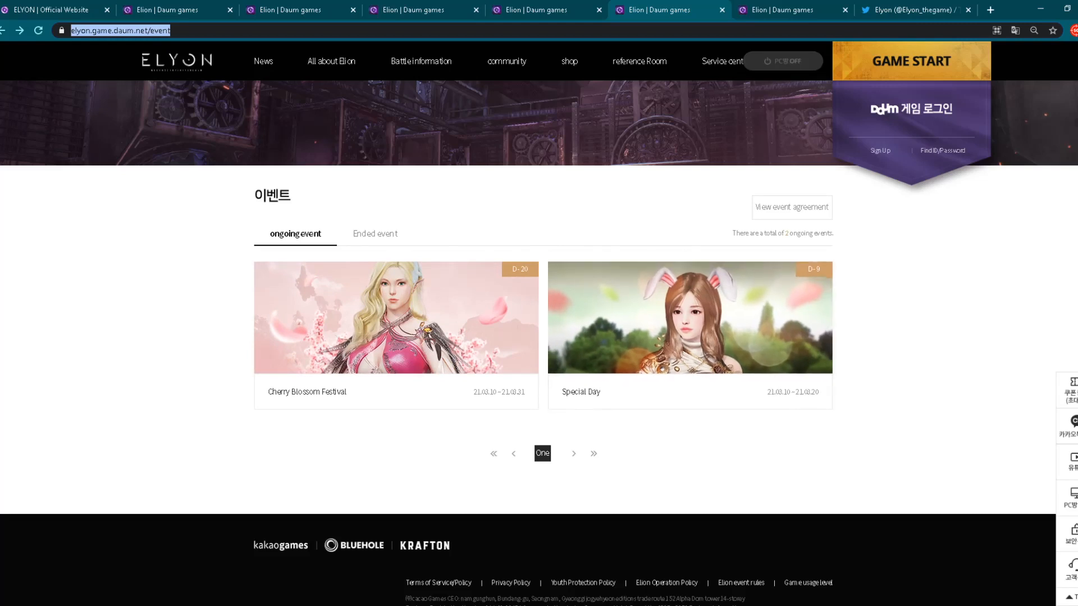
- Show the ended events list on the Elyon events page
{"action": "left_click", "coordinate": [375, 233]}
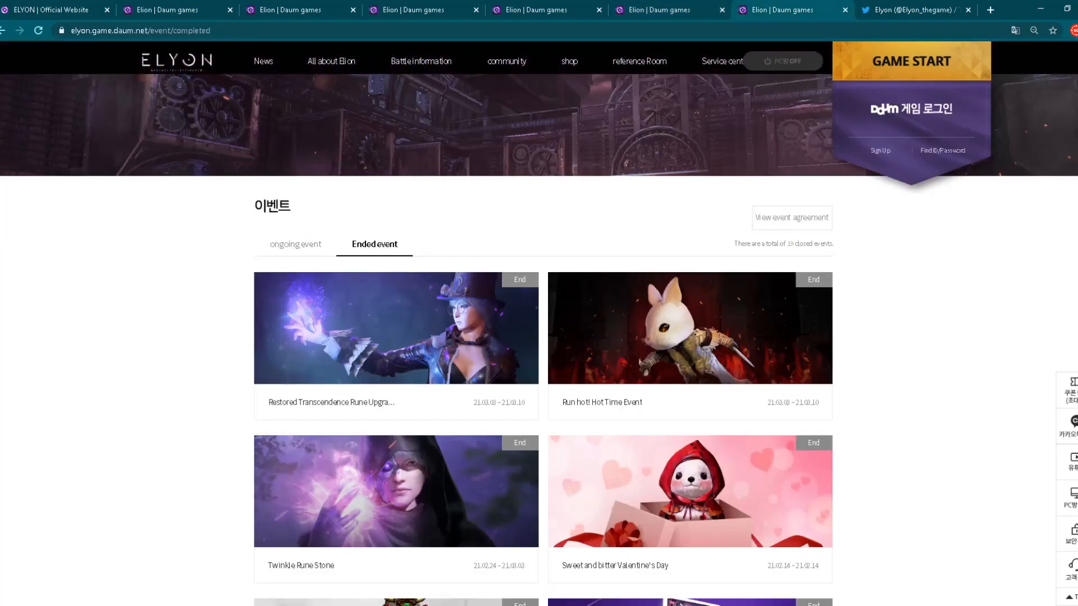
- Scroll through the ended events, then view Elyon's official Twitter profile
{"action": "scroll", "scroll_direction": "down", "scroll_amount": 3}
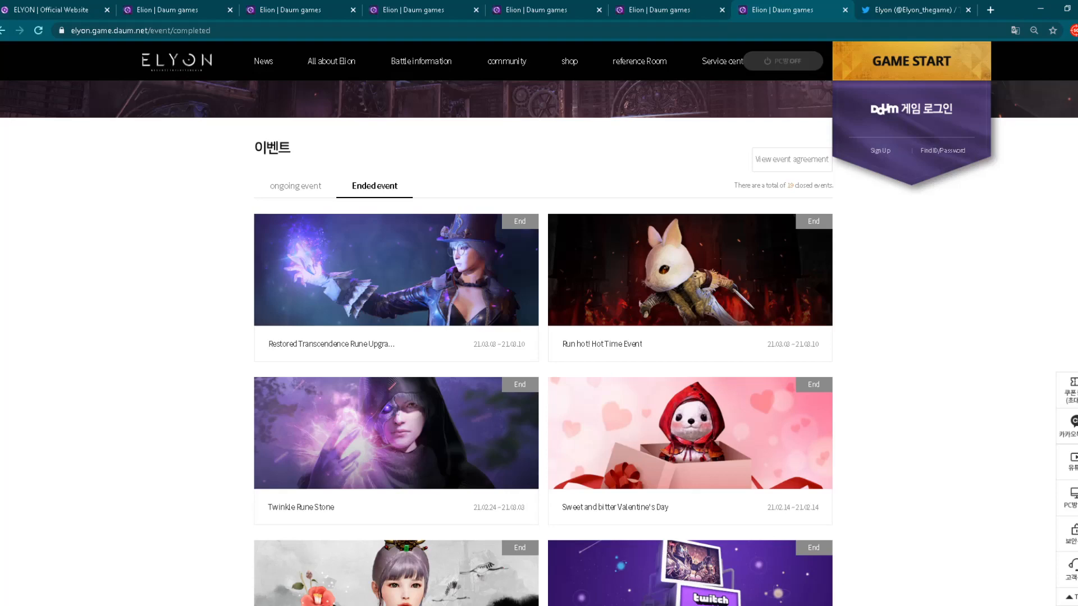
{"action": "scroll", "scroll_direction": "down", "scroll_amount": 3}
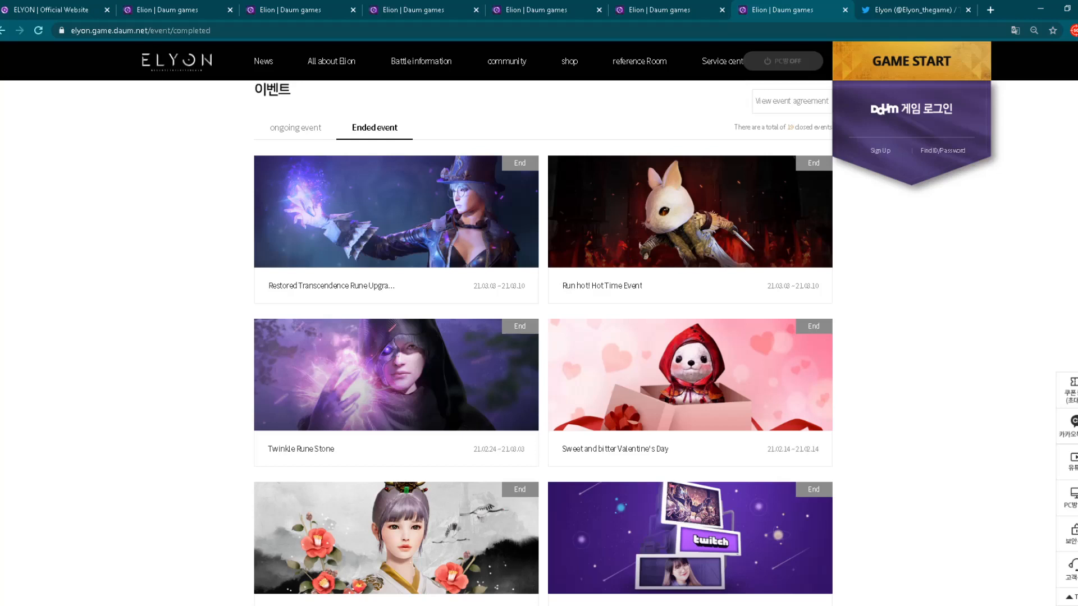
{"action": "left_click", "coordinate": [909, 10]}
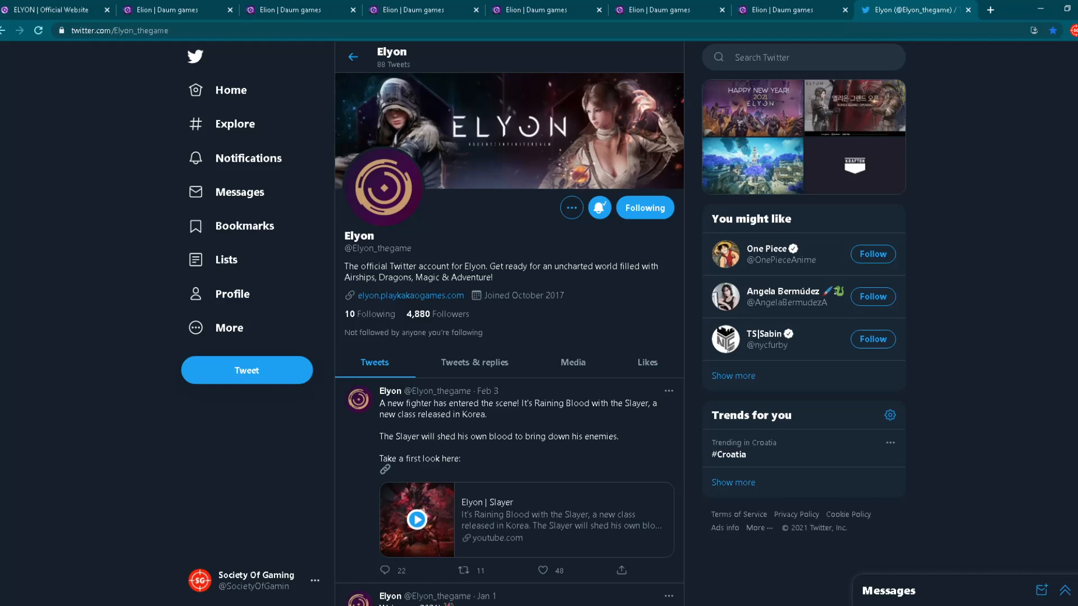
{"action": "scroll", "scroll_direction": "down", "scroll_amount": 3}
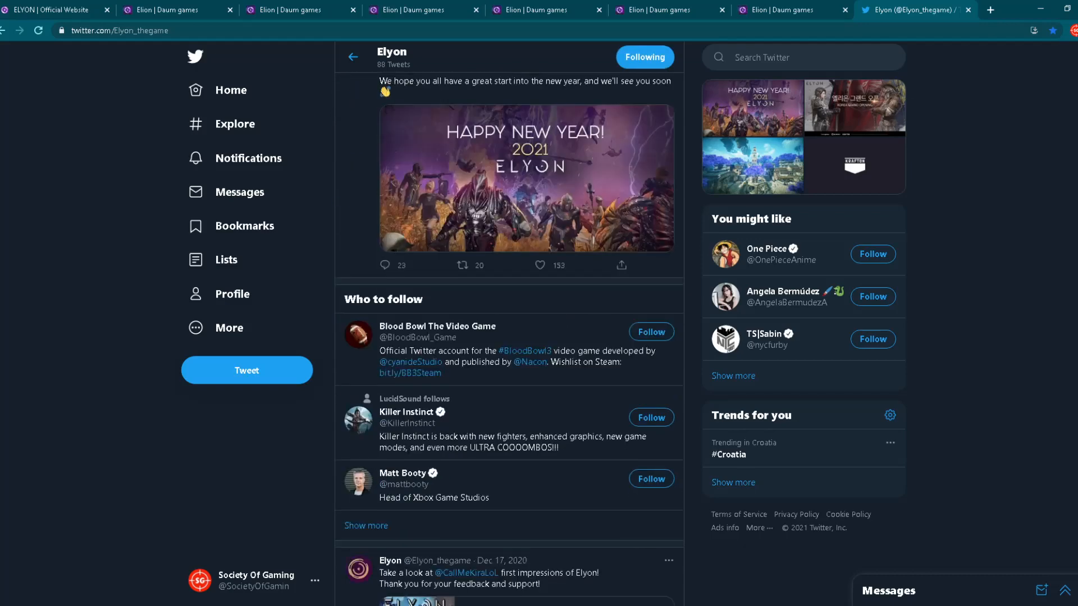
{"action": "scroll", "scroll_direction": "down", "scroll_amount": 3}
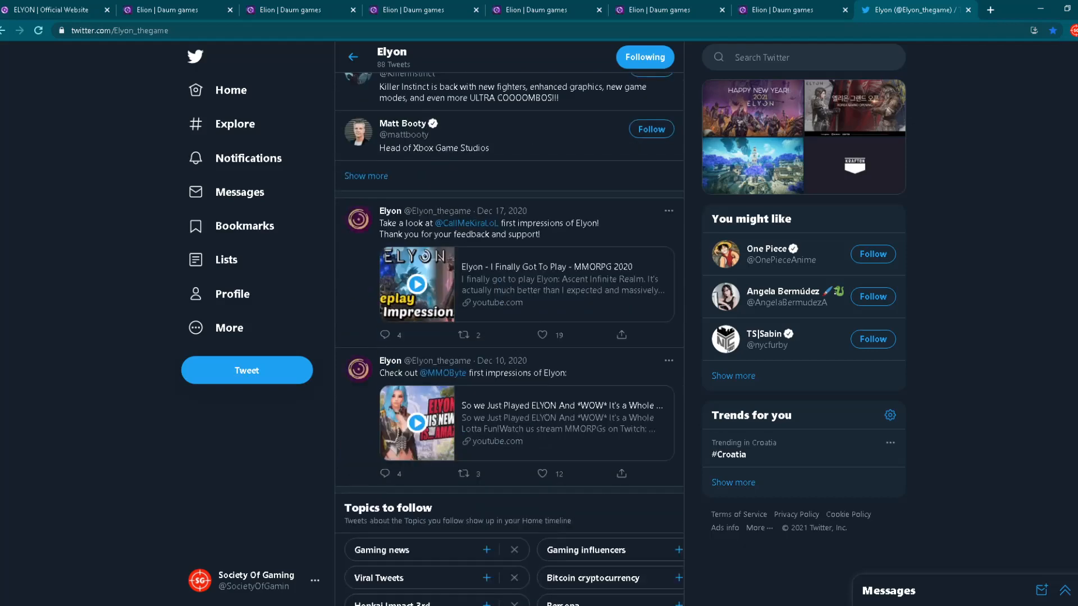
{"action": "scroll", "scroll_direction": "down", "scroll_amount": 3}
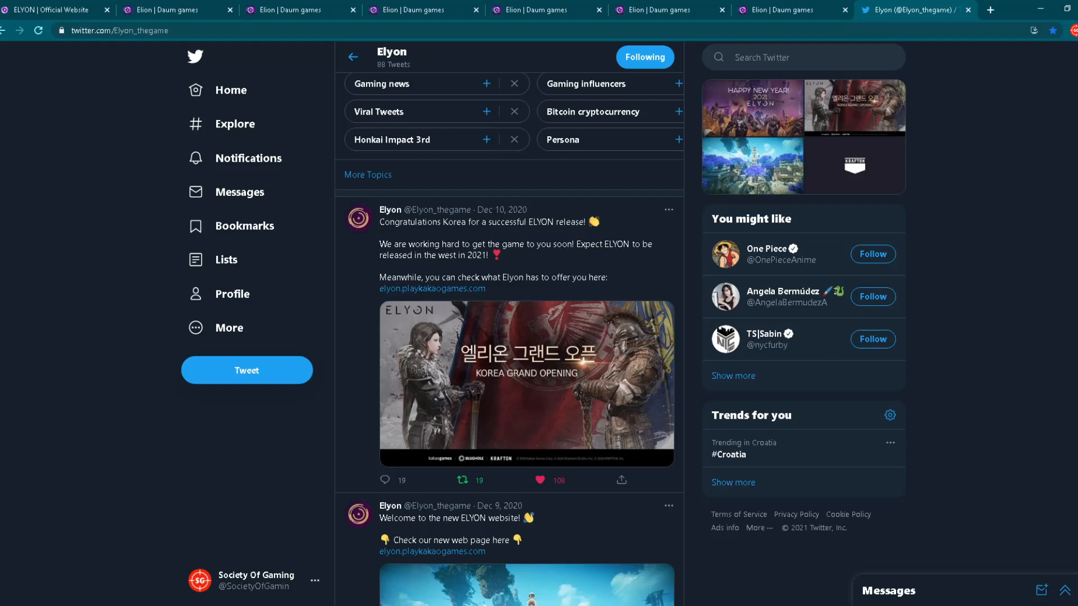
{"action": "scroll", "scroll_direction": "down", "scroll_amount": 3}
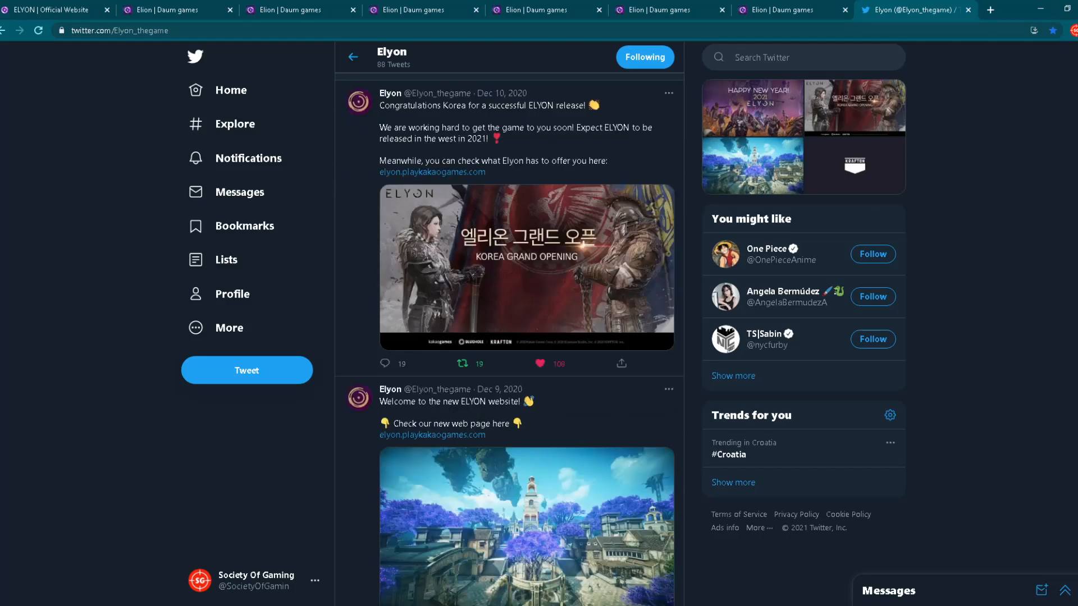
{"action": "scroll", "scroll_direction": "down", "scroll_amount": 3}
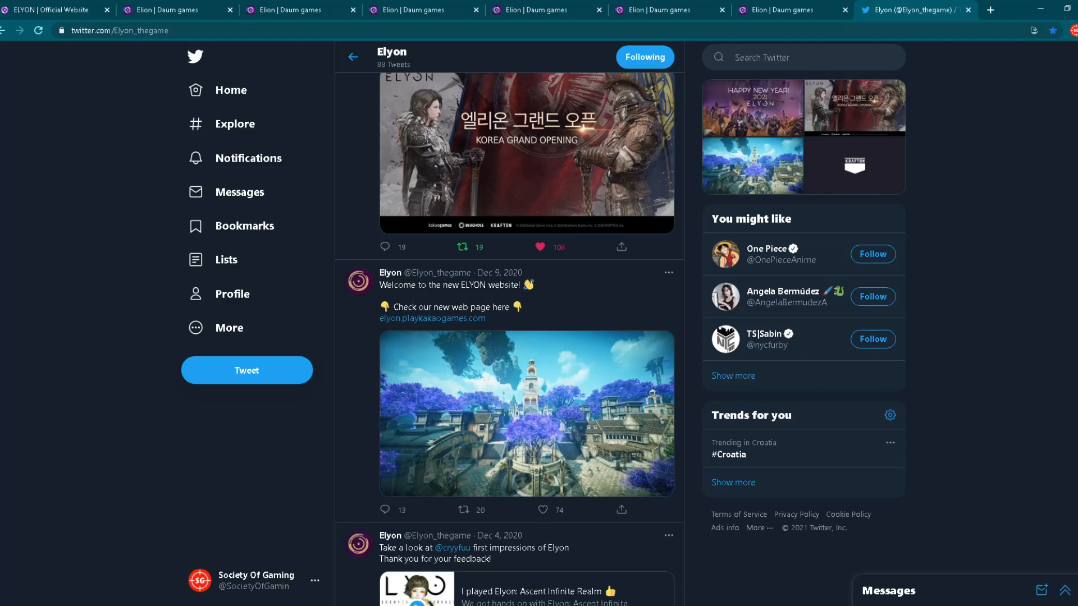
{"action": "scroll", "scroll_direction": "down", "scroll_amount": 3}
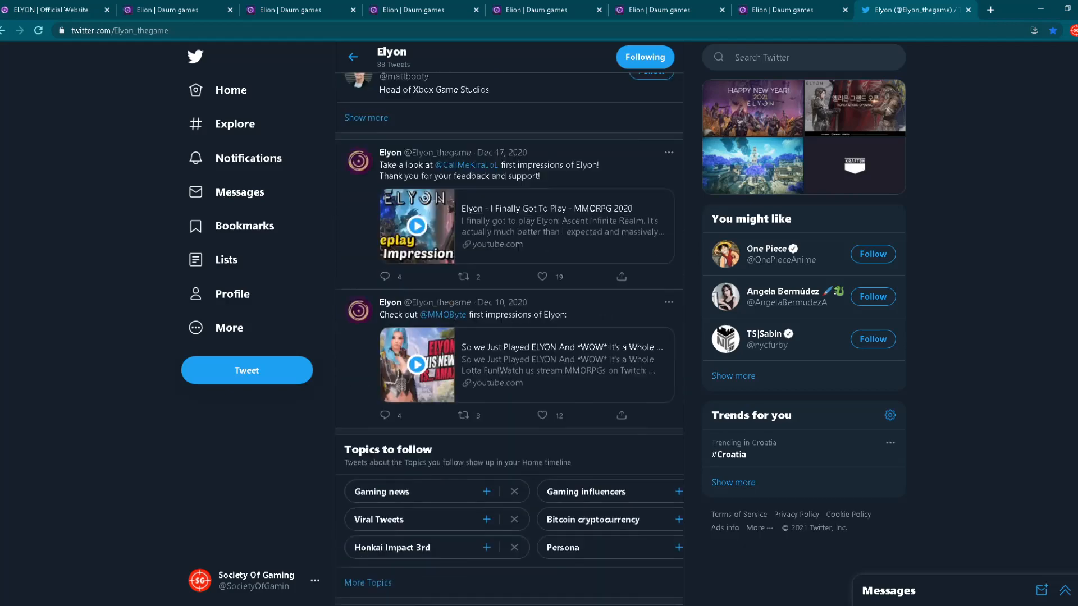